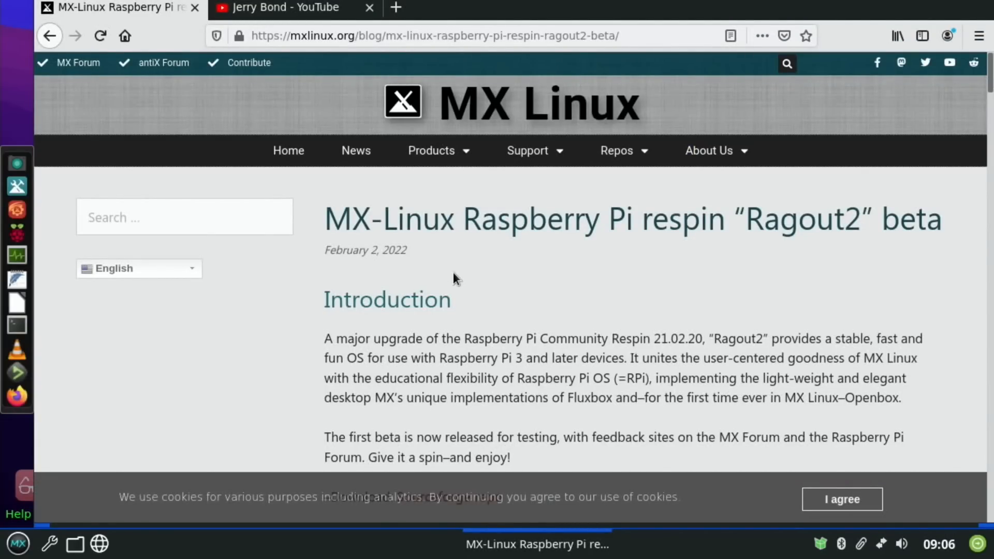
- Read down the Ragout2 beta announcement and switch to the YouTube channel tab
scroll(down, 3)
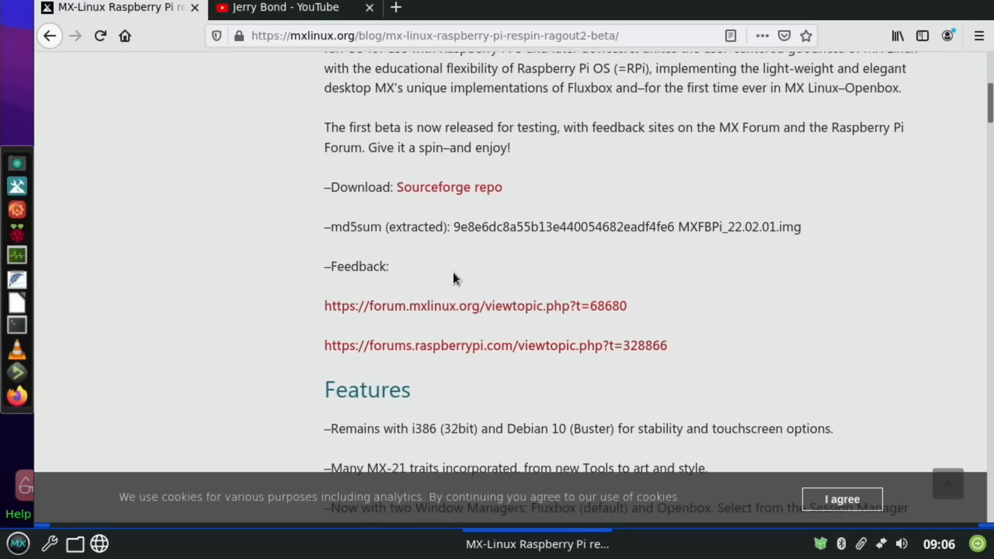
click(281, 7)
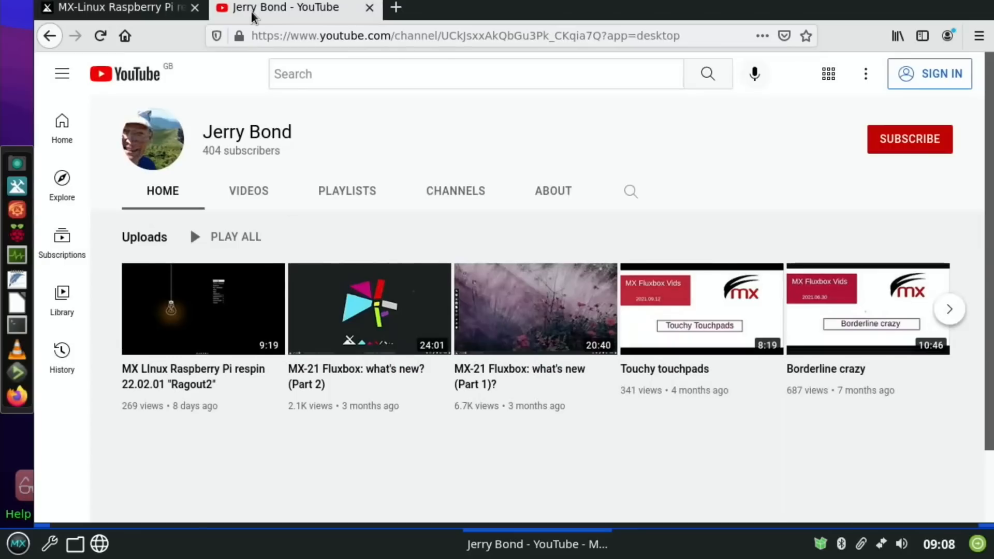
mouse_move(248, 267)
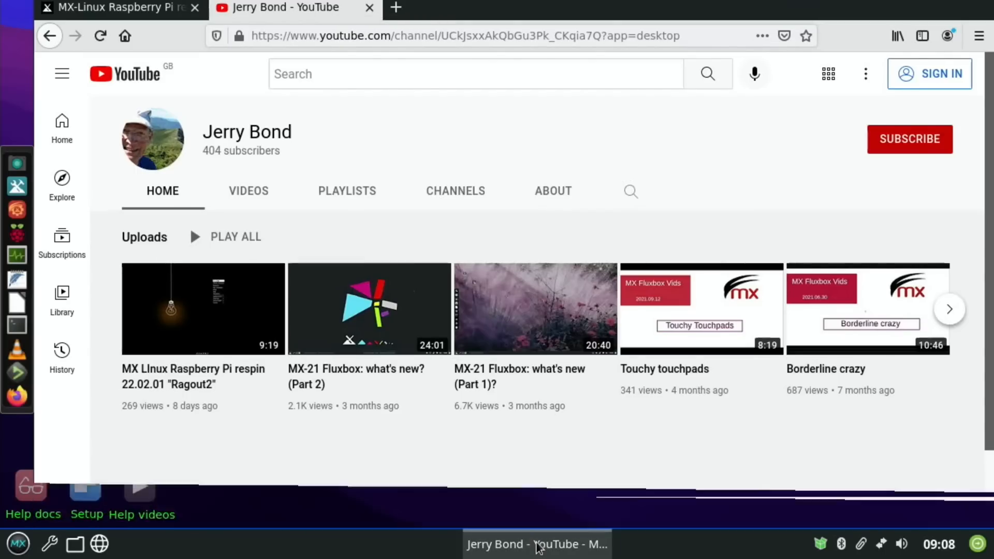
- Minimise Firefox from the taskbar so the desktop and launcher list show
click(535, 544)
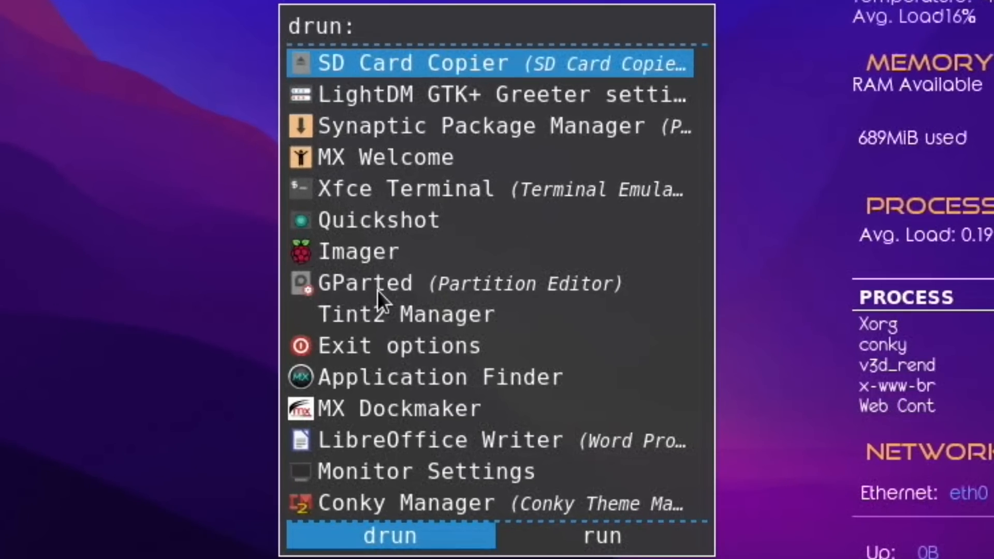
- Search rofi for 'rasp' then 'imag' and launch Raspberry Pi Imager v1.7.1
text(rasp)
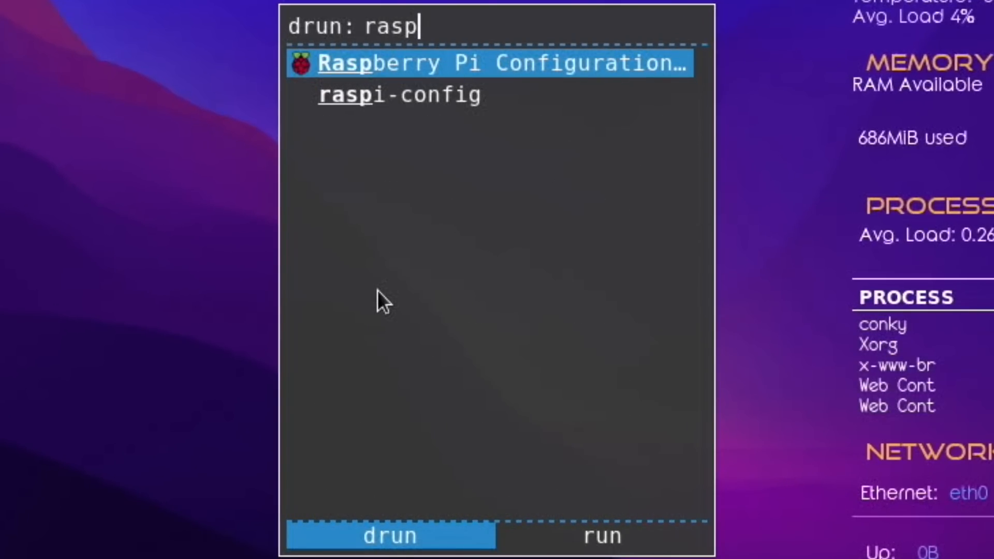
key(Down)
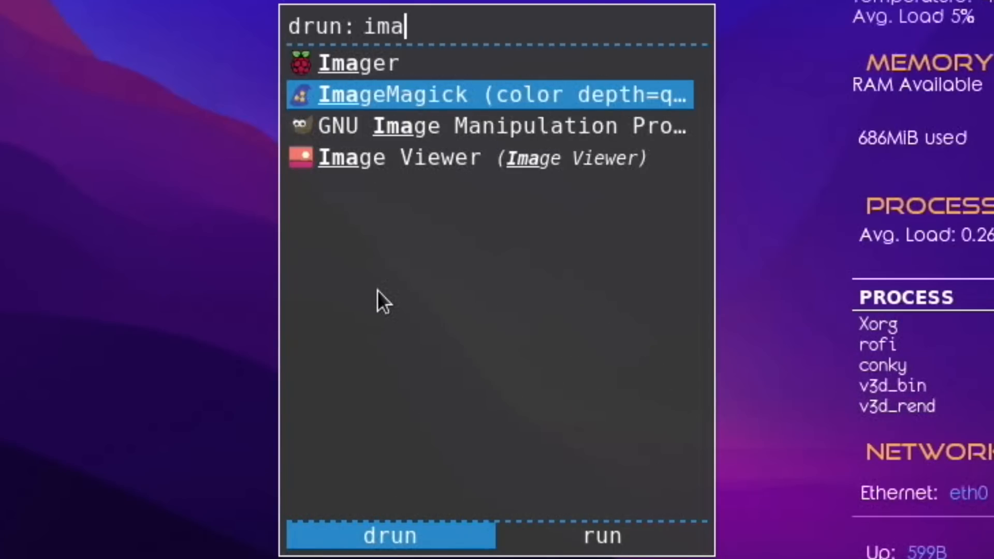
text(g)
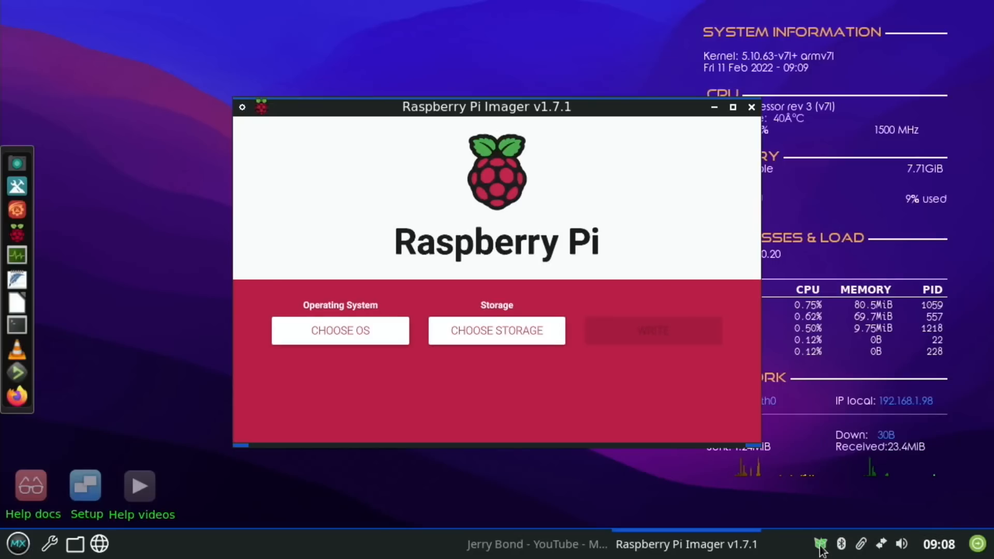
mouse_move(606, 230)
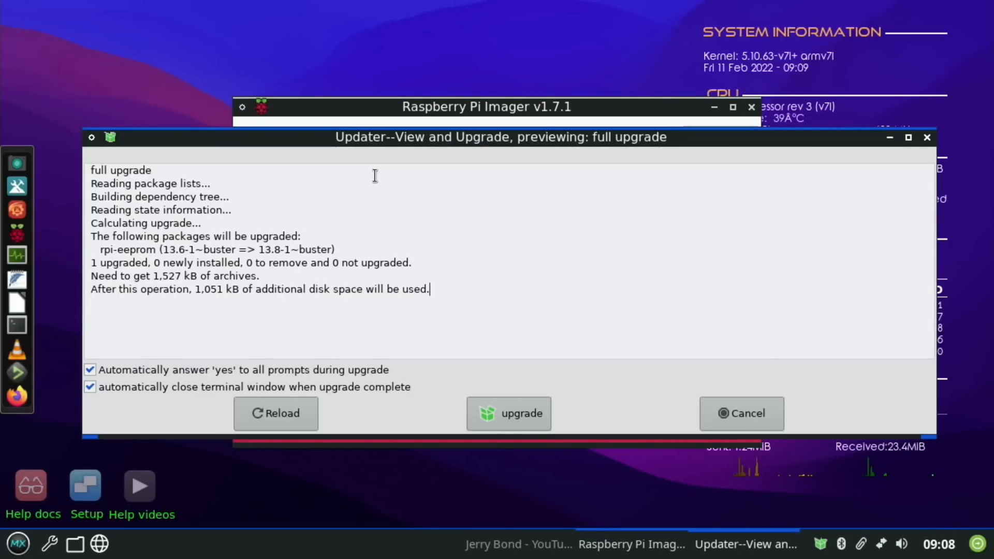
mouse_move(470, 375)
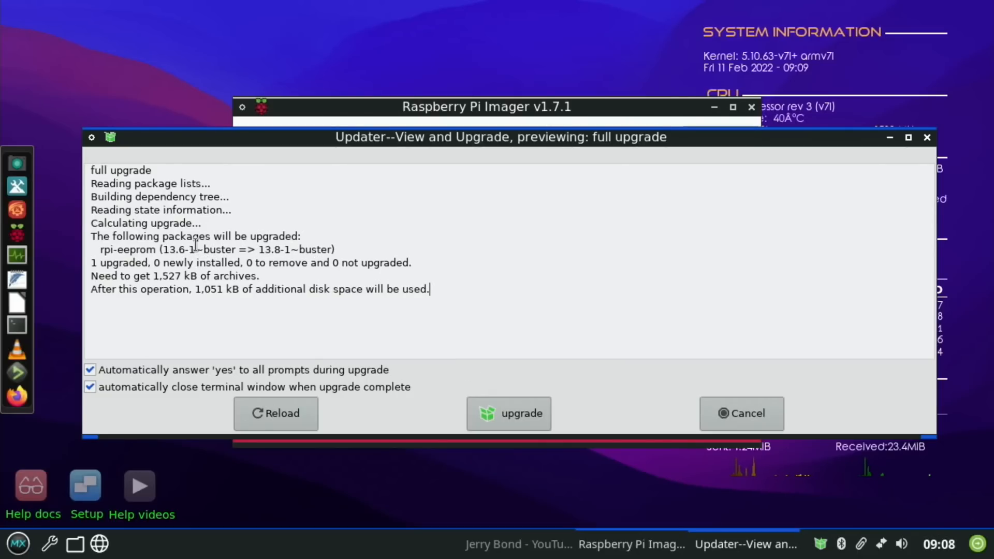
- Start the full upgrade of rpi-eeprom so it runs in a terminal window
click(508, 414)
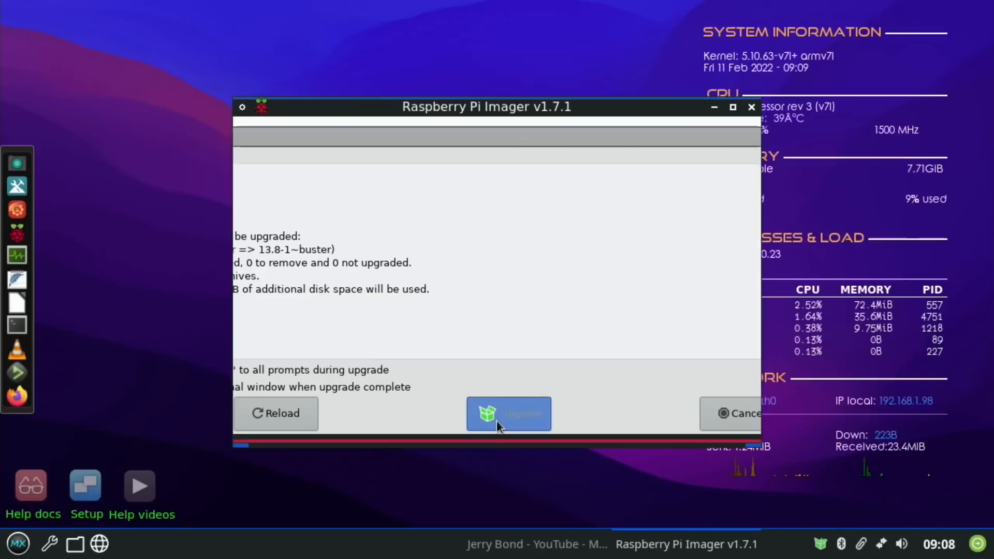
click(507, 413)
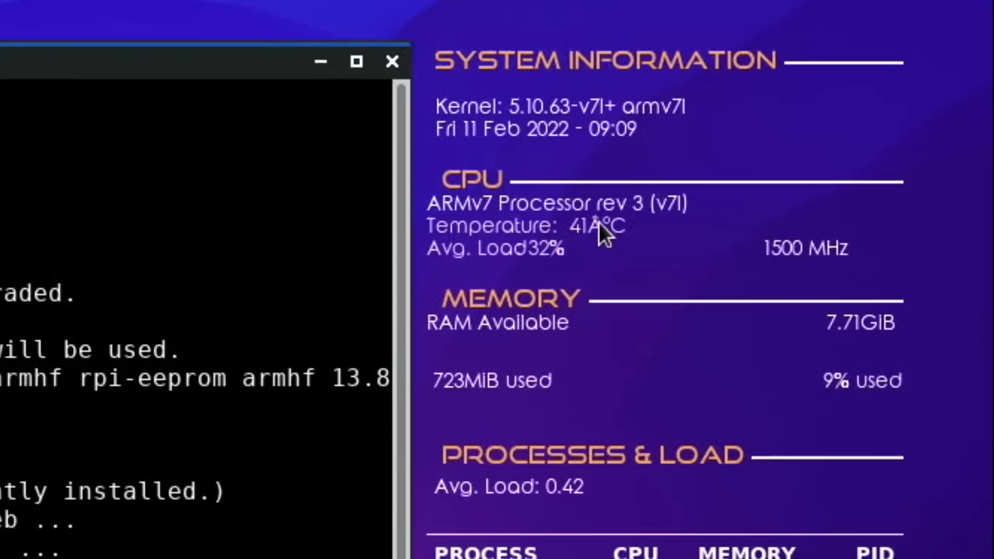
mouse_move(834, 275)
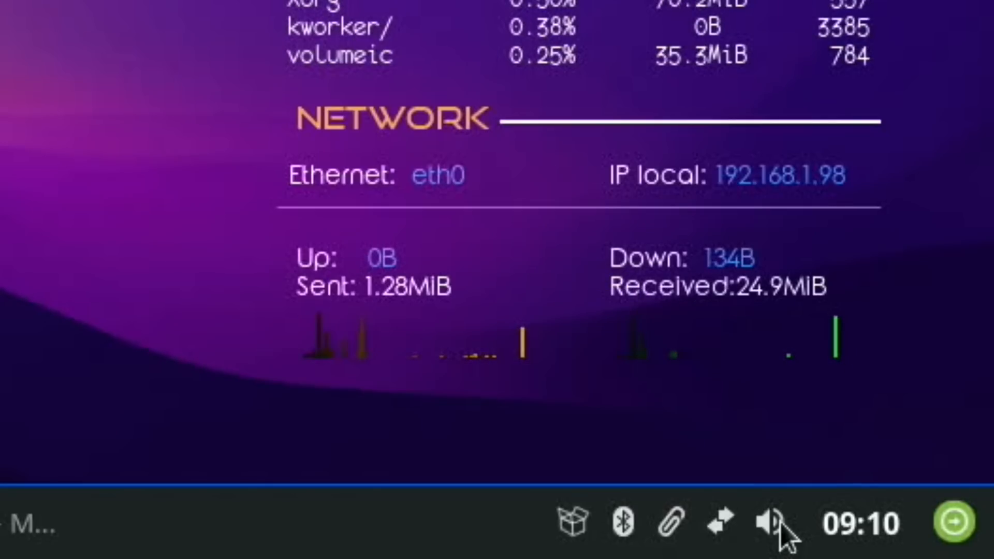
right_click(769, 523)
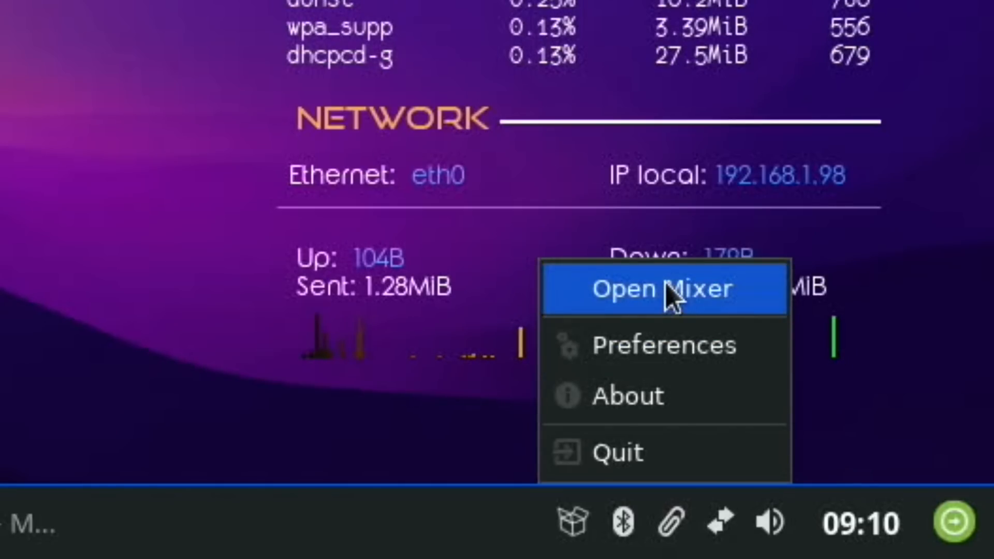
click(663, 289)
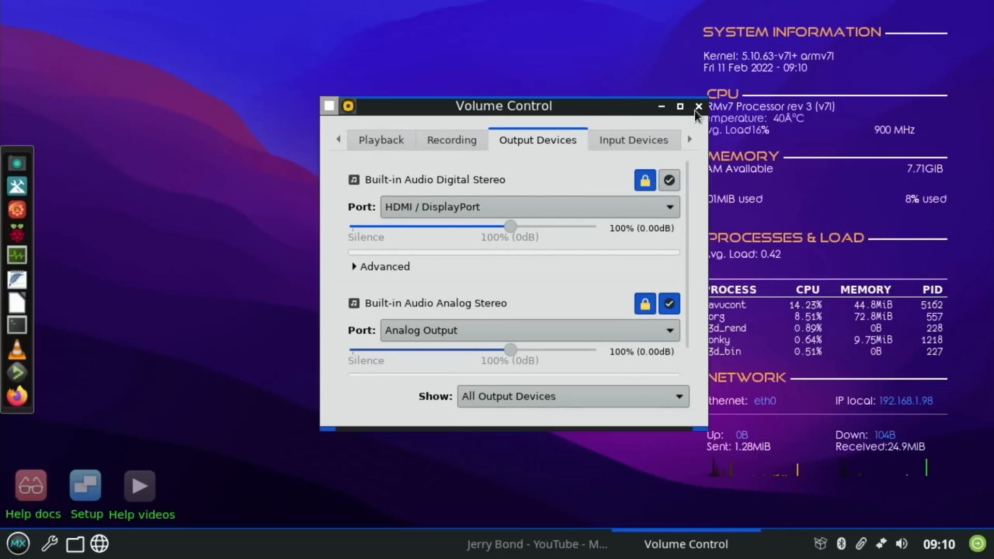
click(699, 105)
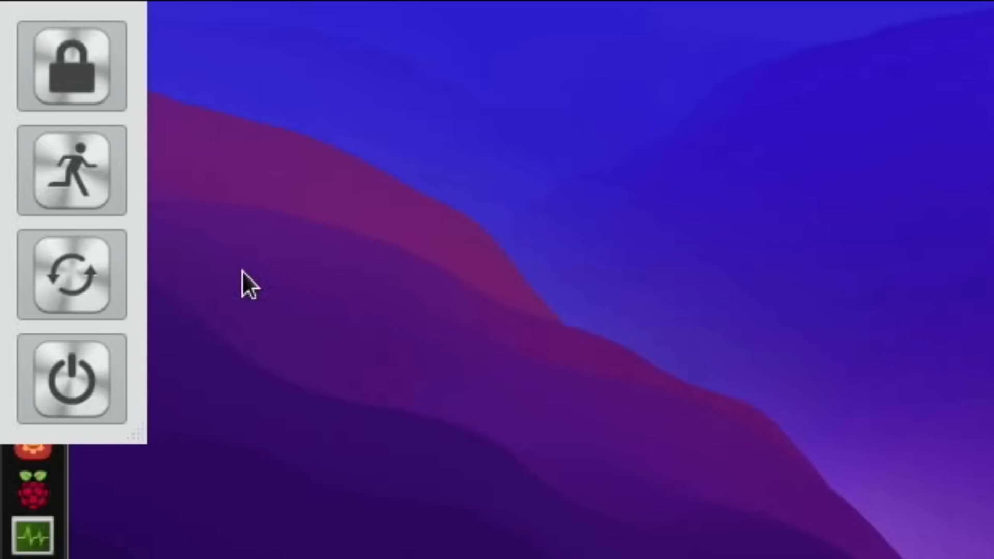
mouse_move(397, 382)
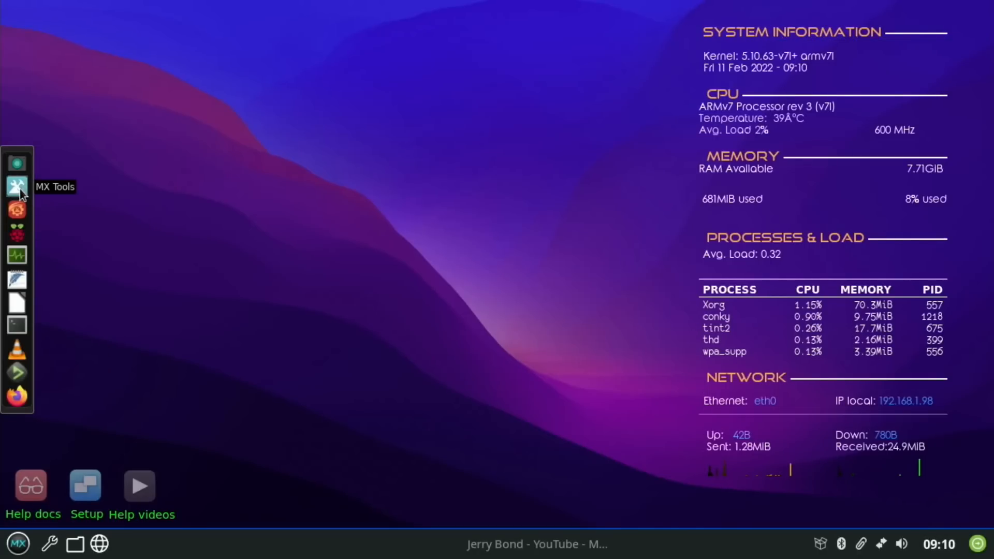
- Launch MX Tools from the dock and start its Conky tool under Setup
click(17, 185)
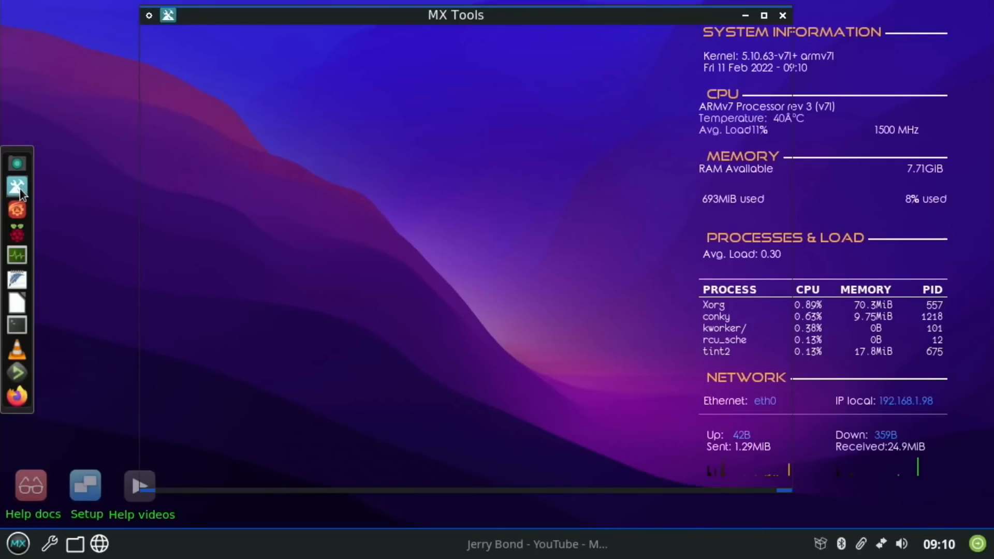
click(16, 185)
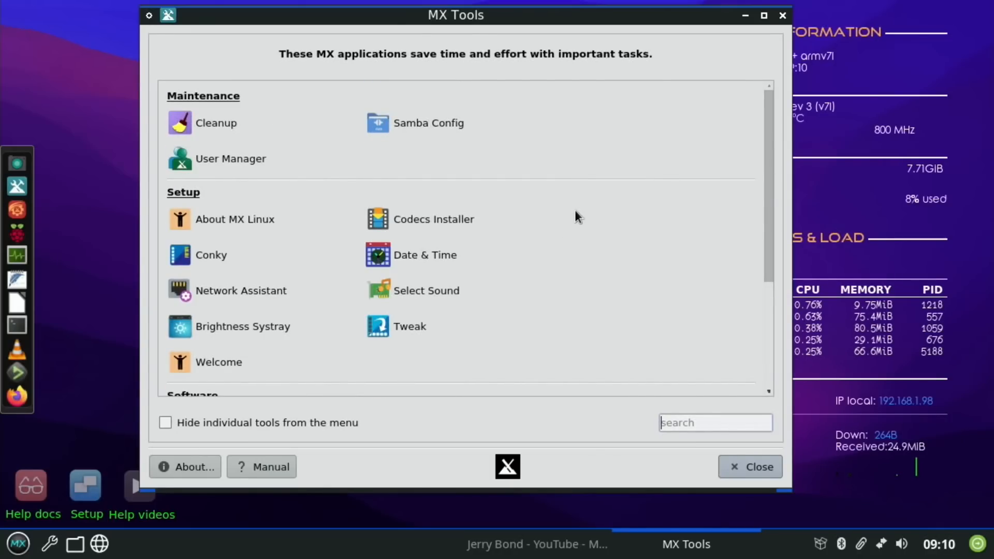
mouse_move(386, 332)
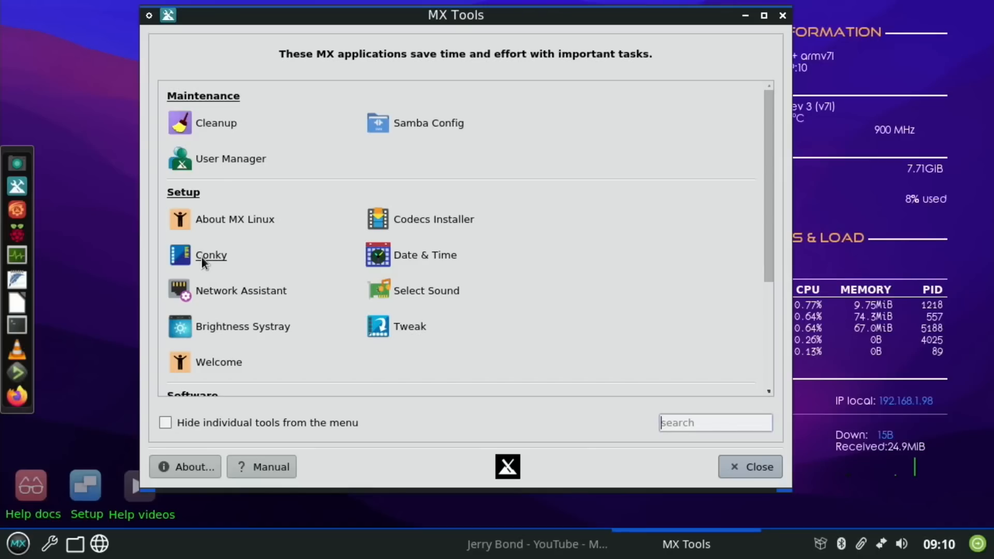
click(210, 254)
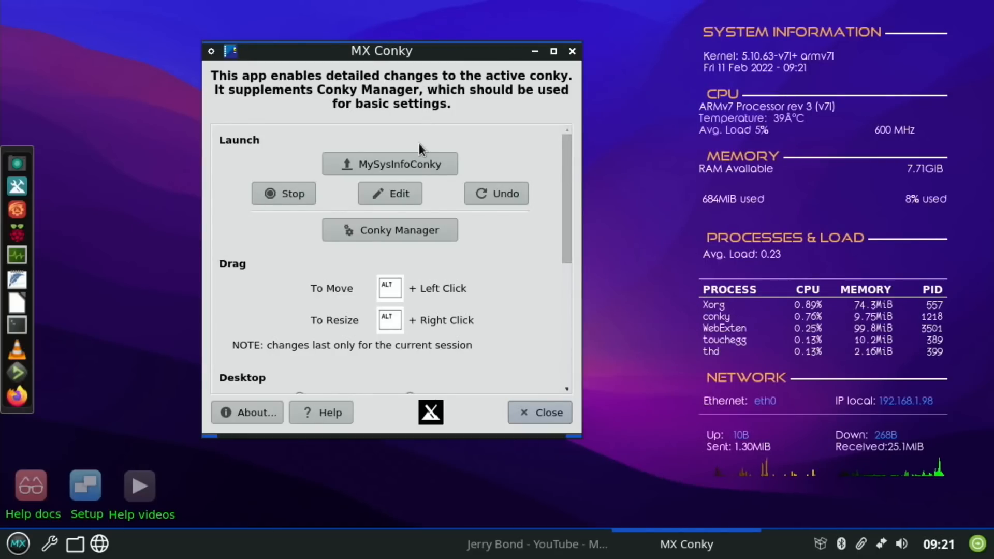
- View the MySysInfoConky config in the text editor, close it, and launch Conky Manager
click(539, 412)
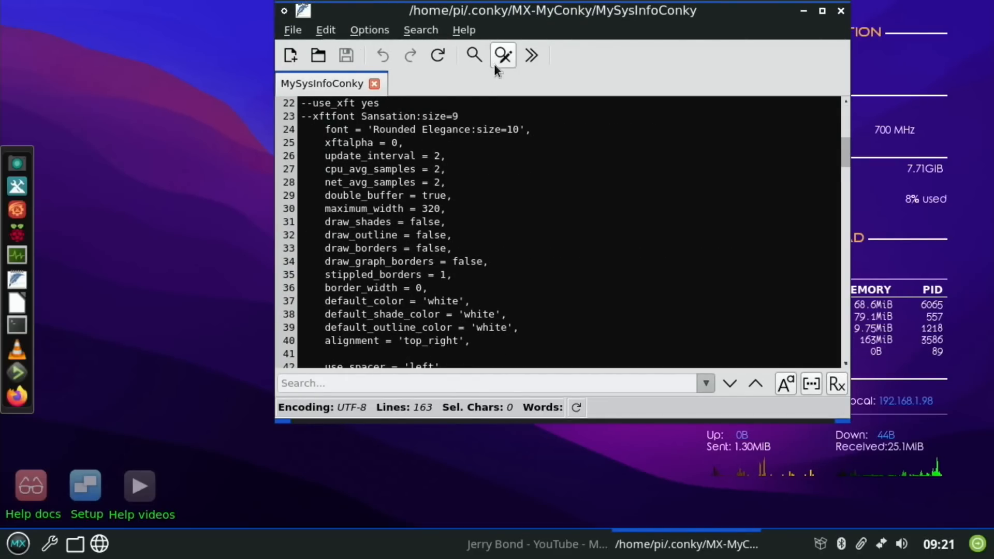
drag(552, 11, 367, 24)
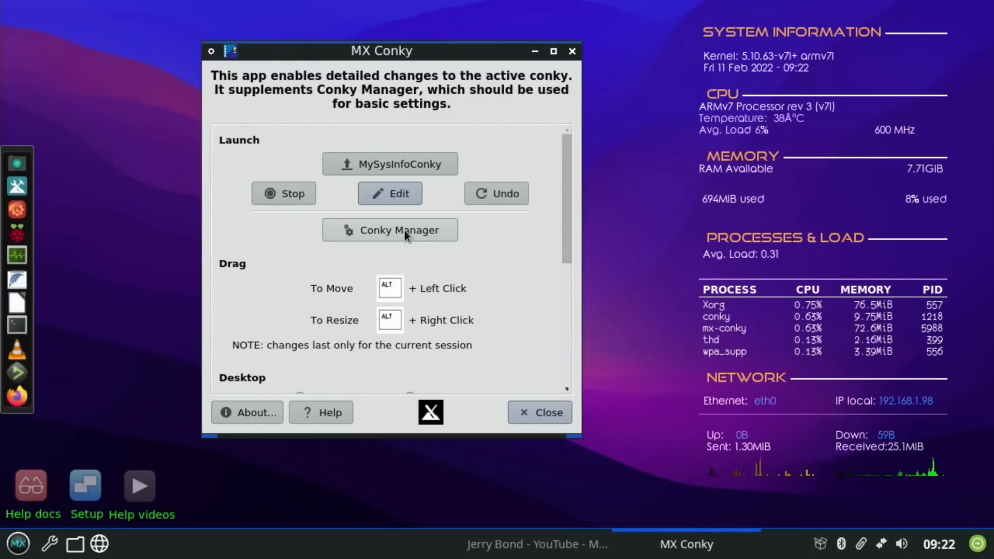
click(390, 230)
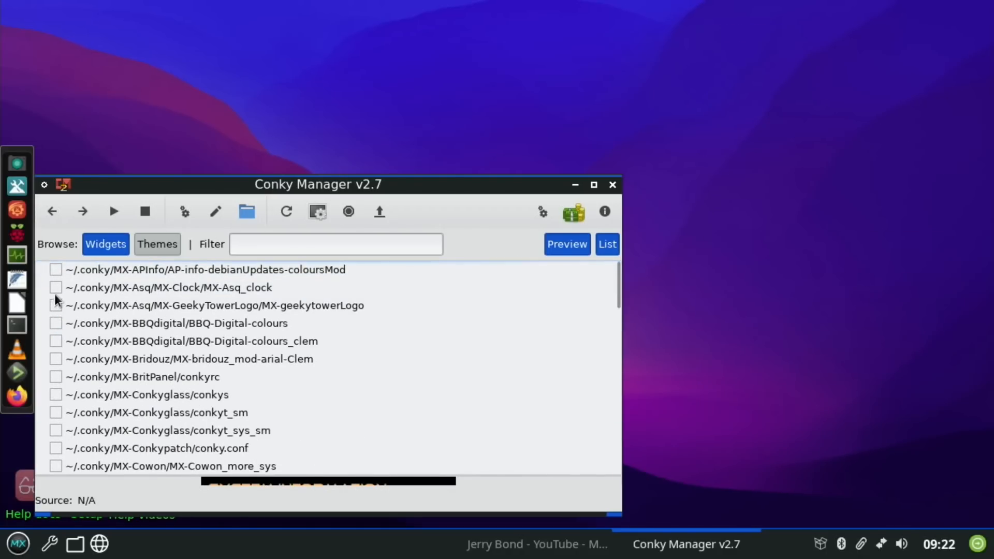
- Try the AP-info-debianUpdates, MX-Asq_clock and BBQ digital colours widgets, turning each off again
click(56, 269)
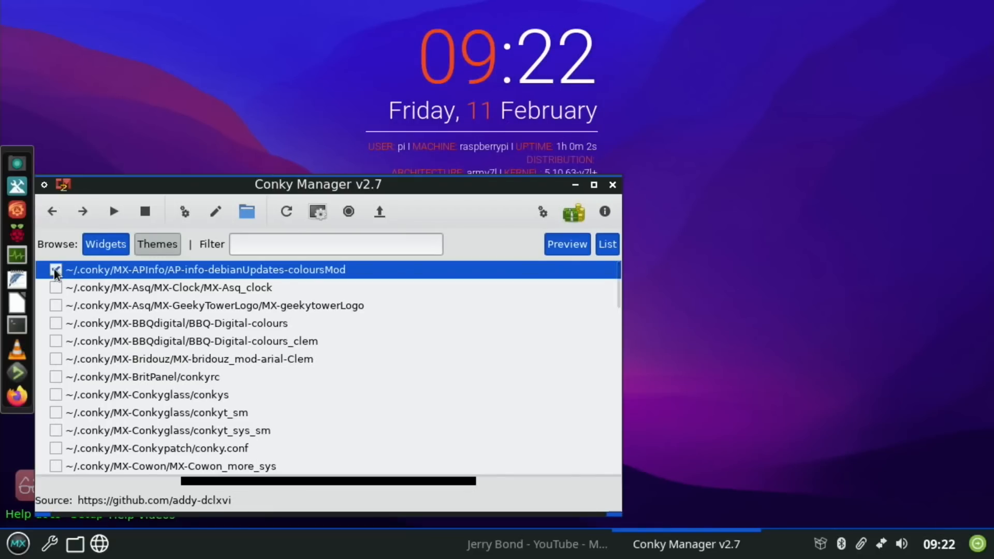
click(56, 269)
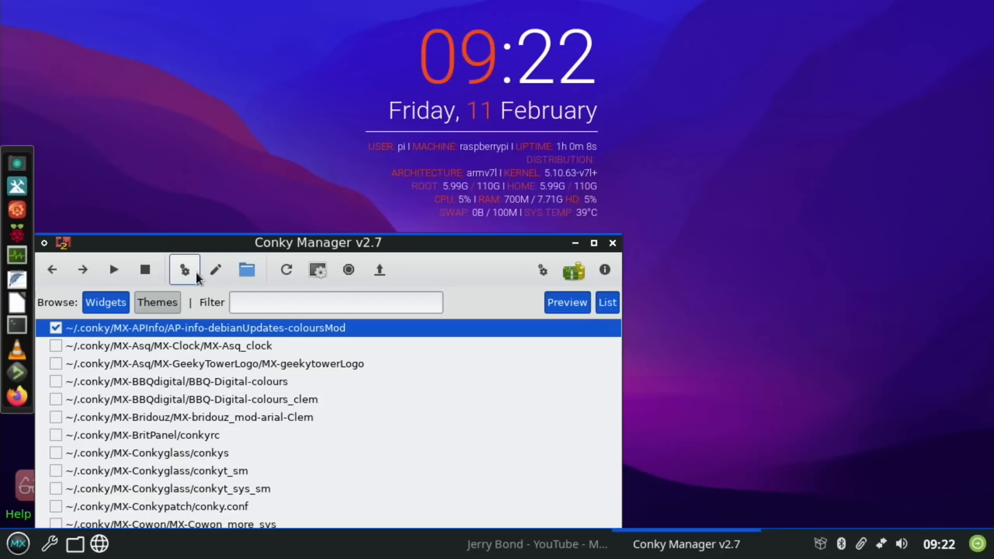
mouse_move(184, 269)
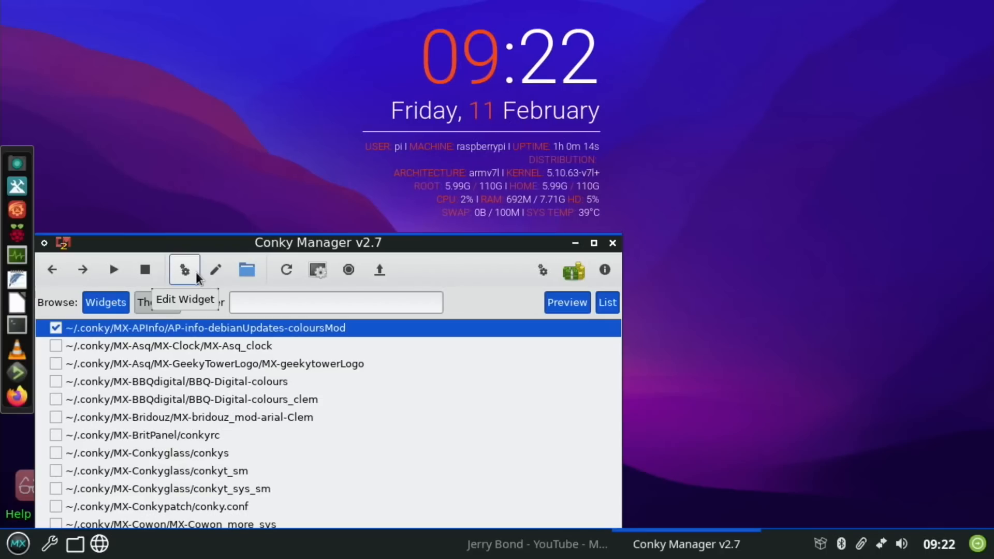
click(56, 329)
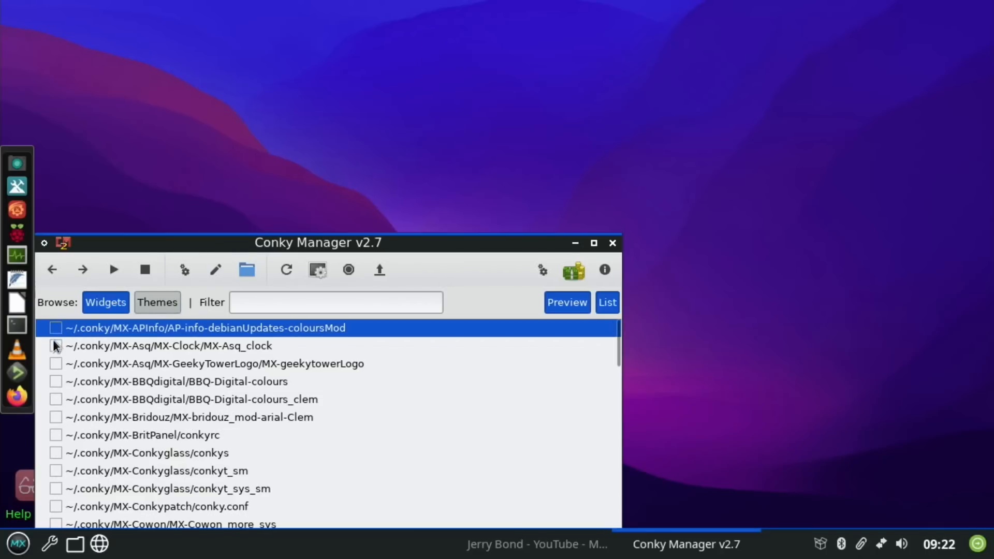
click(56, 346)
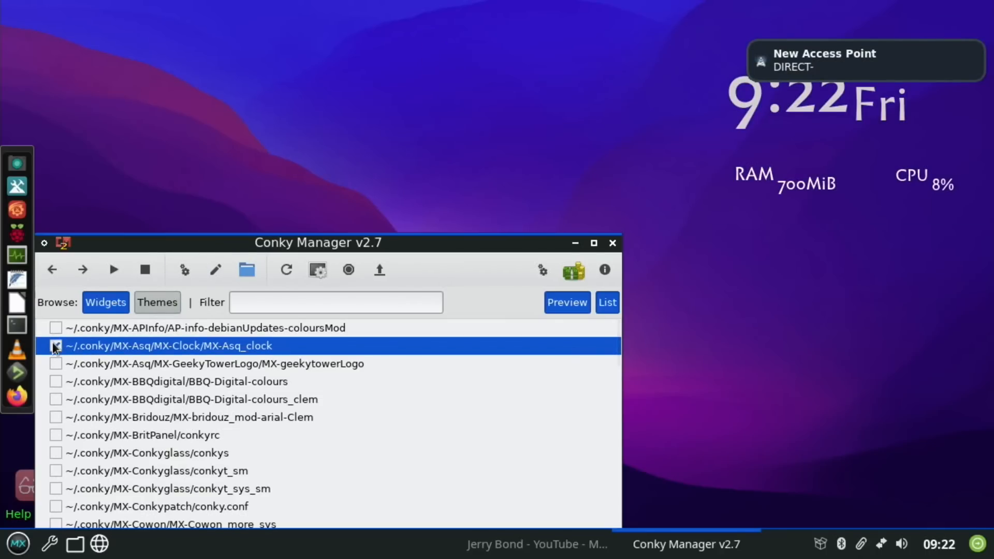
click(56, 346)
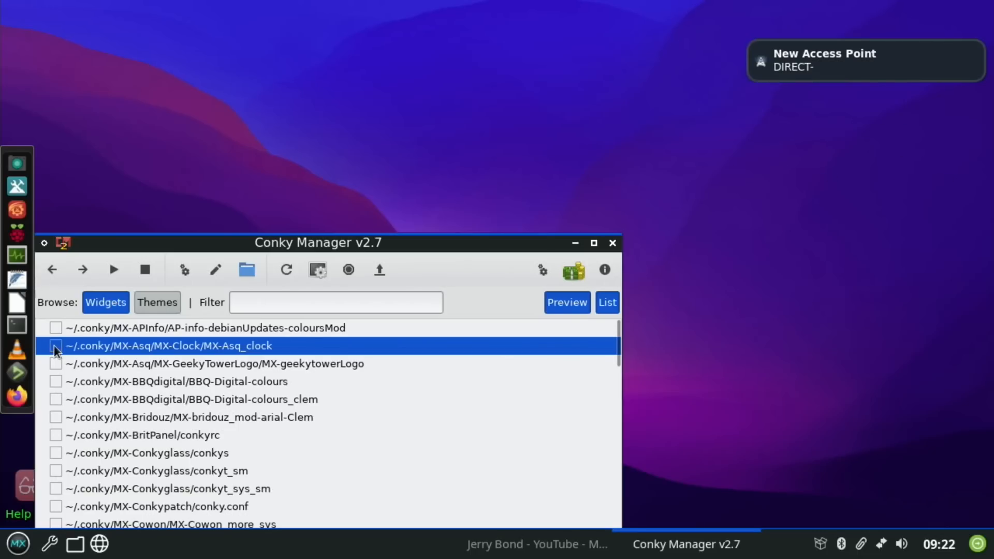
click(56, 363)
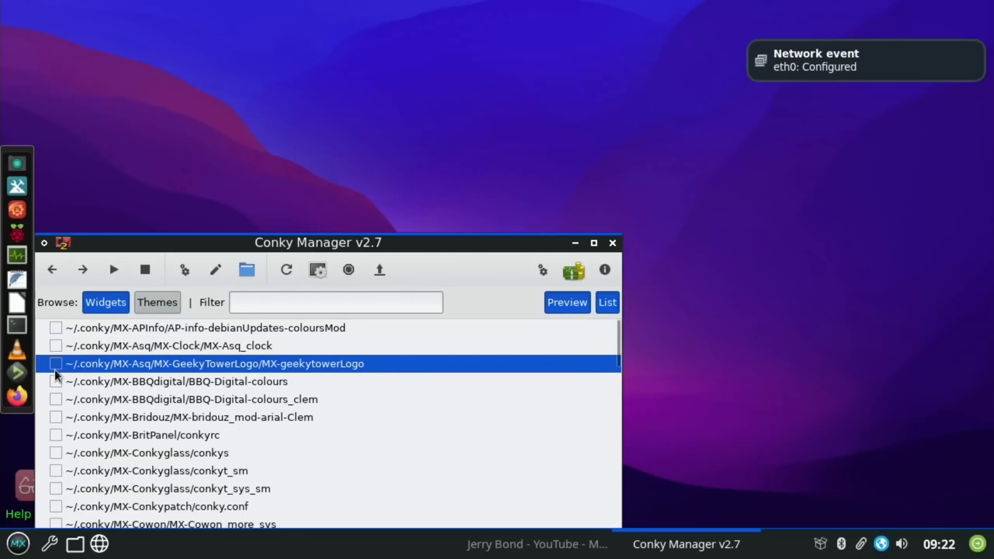
click(56, 381)
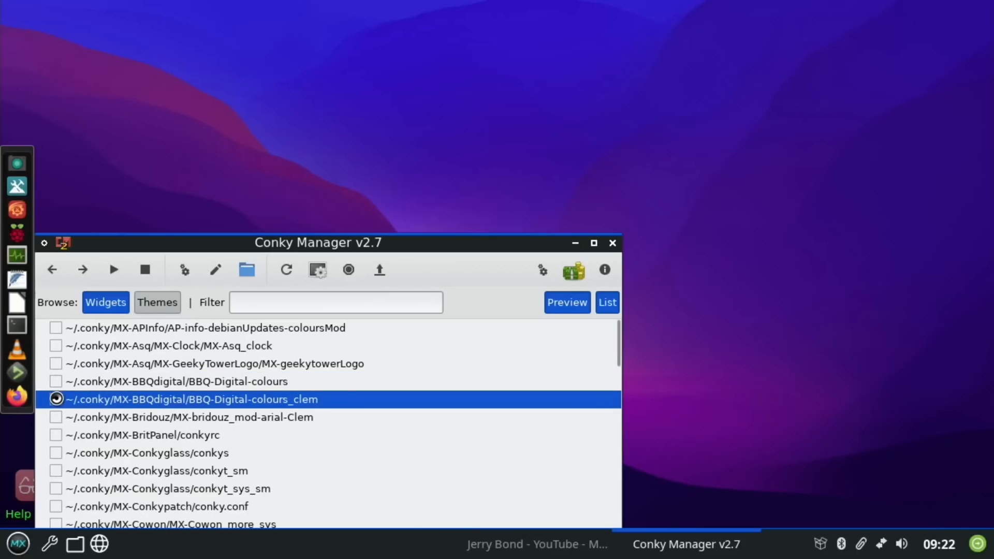
click(56, 399)
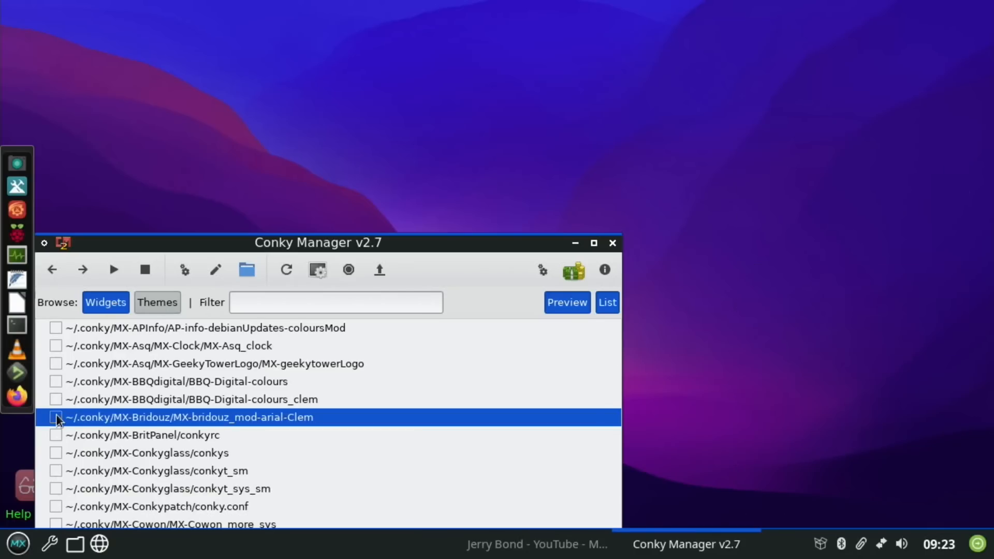
- Try the BritPanel, Conkyglass, Conkypatch and small Cowon widgets in turn
click(56, 435)
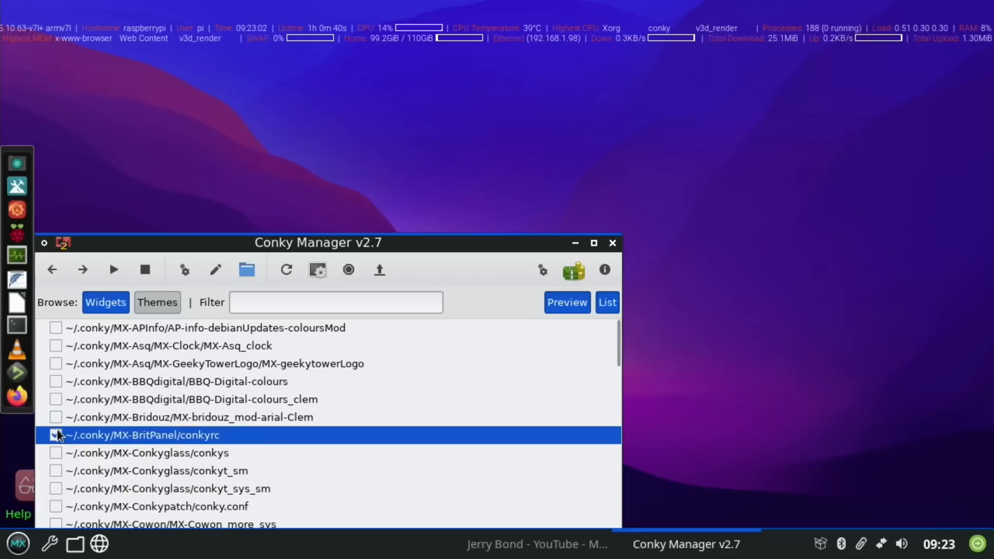
click(55, 435)
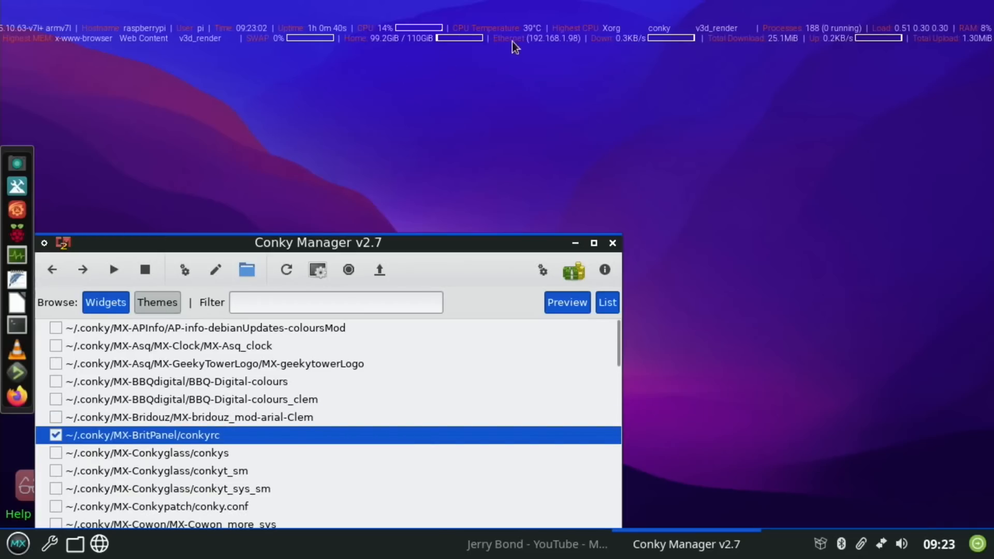
click(56, 452)
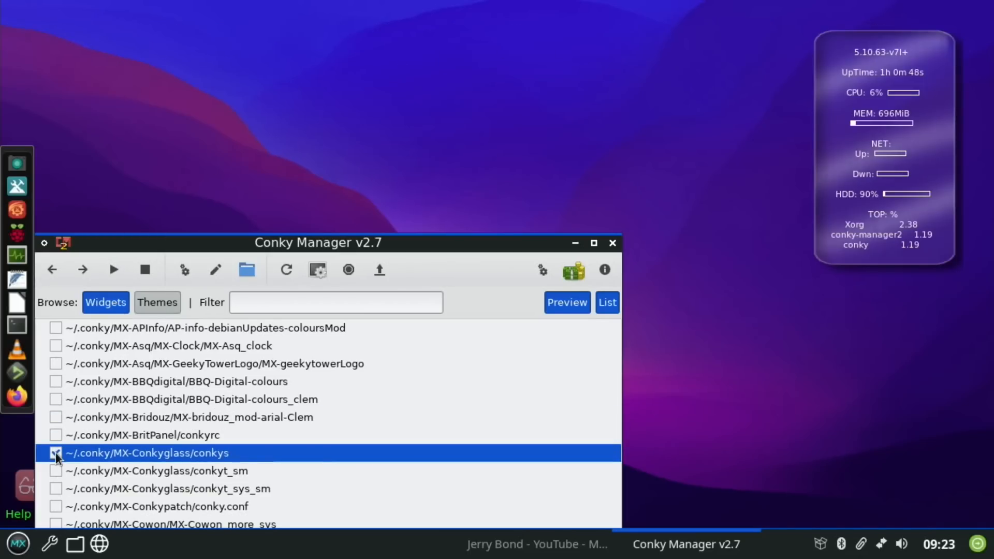
click(56, 470)
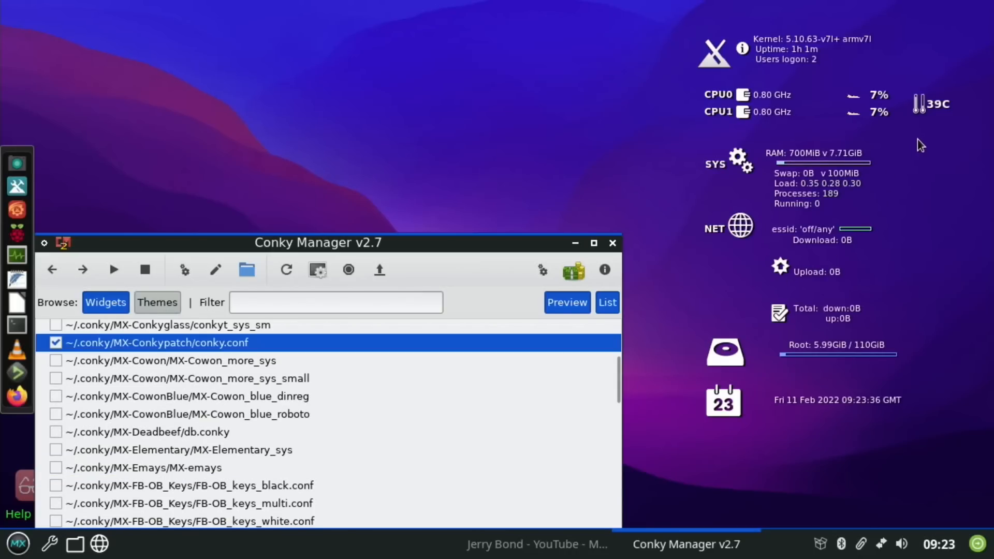
mouse_move(815, 312)
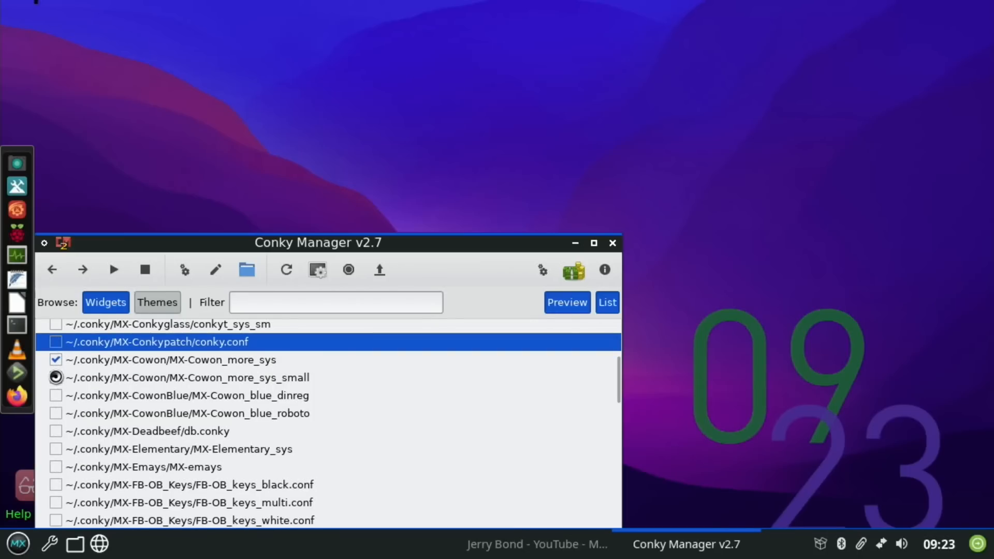
click(186, 377)
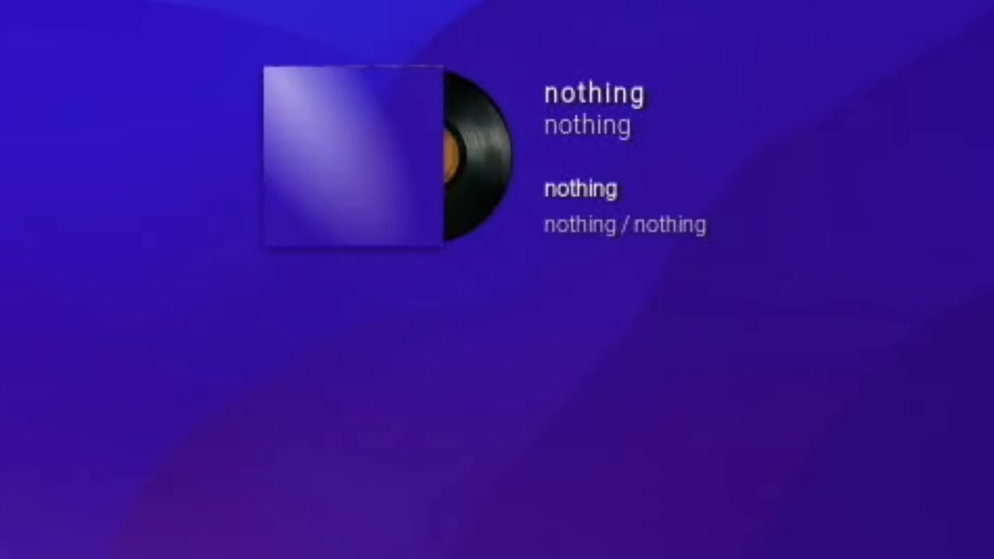
- Show and hide the Fluxbox shortcuts cheat-sheet, enable the MIUI flip clock, and close Conky Manager
click(56, 448)
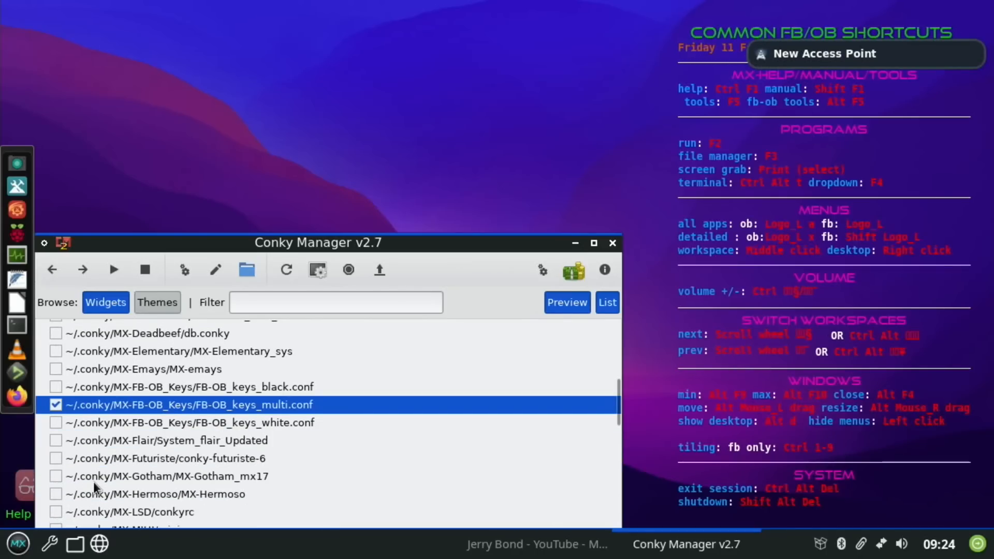
scroll(down, 3)
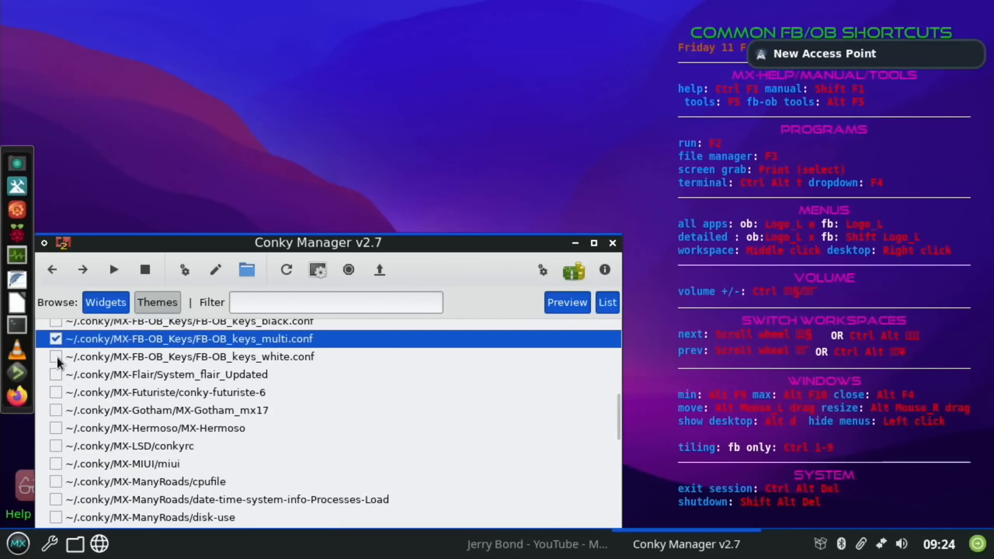
click(56, 392)
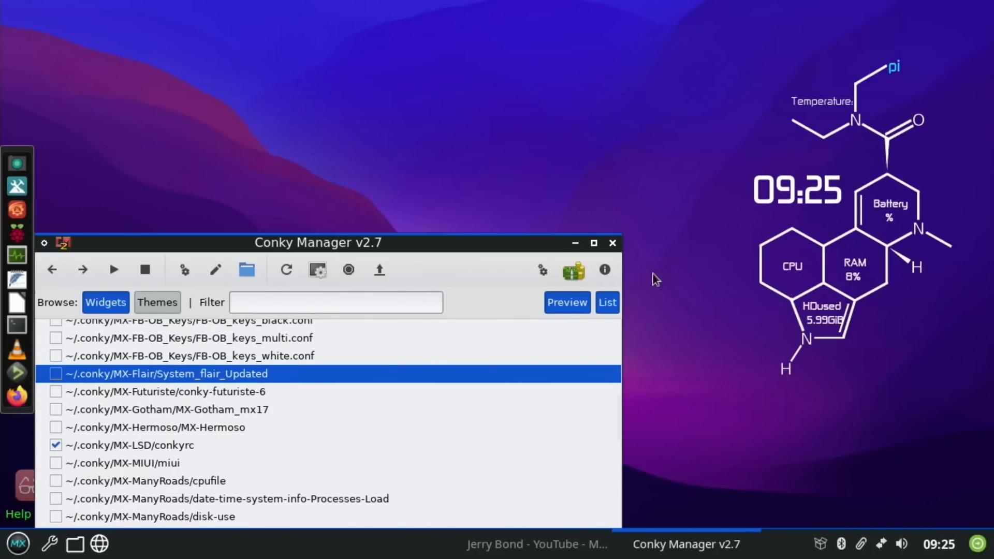
click(336, 375)
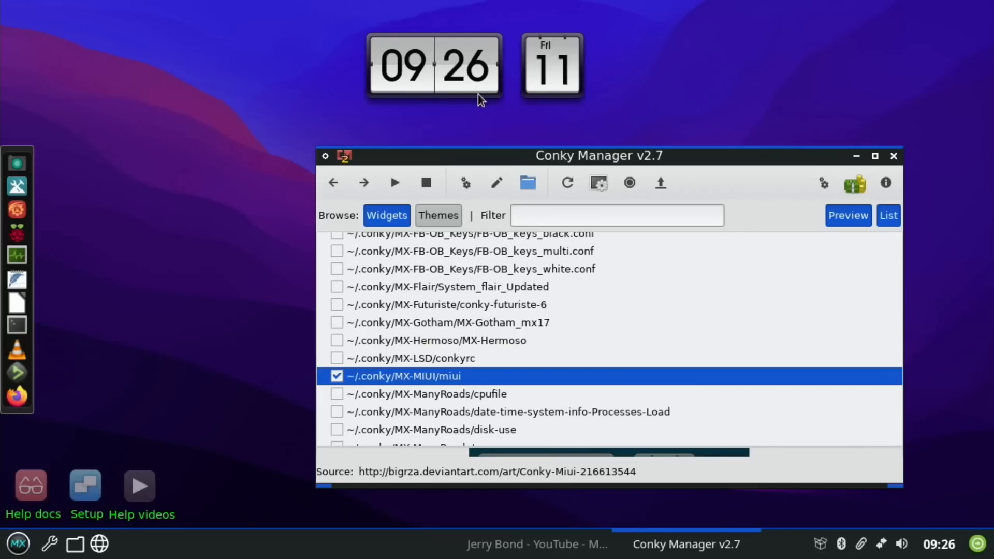
mouse_move(535, 107)
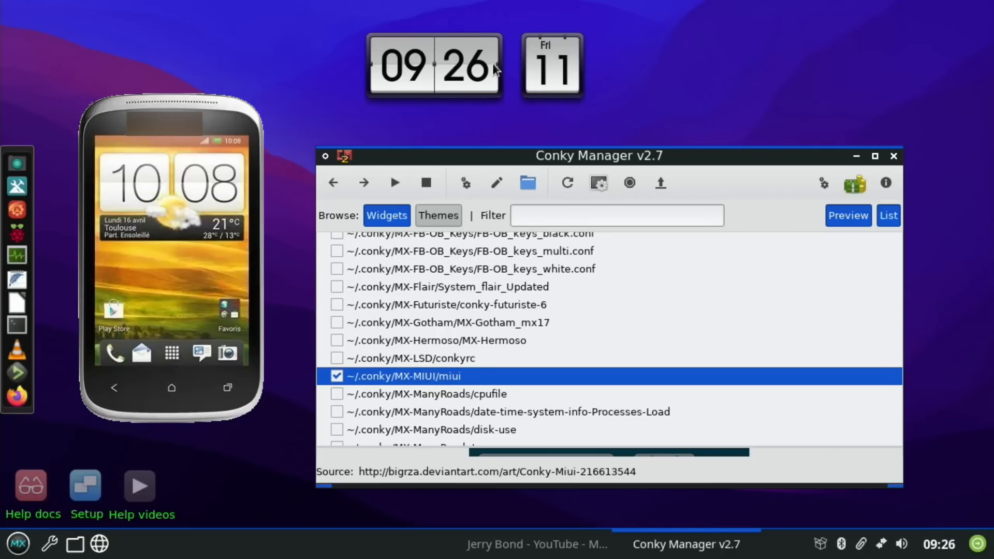
mouse_move(711, 185)
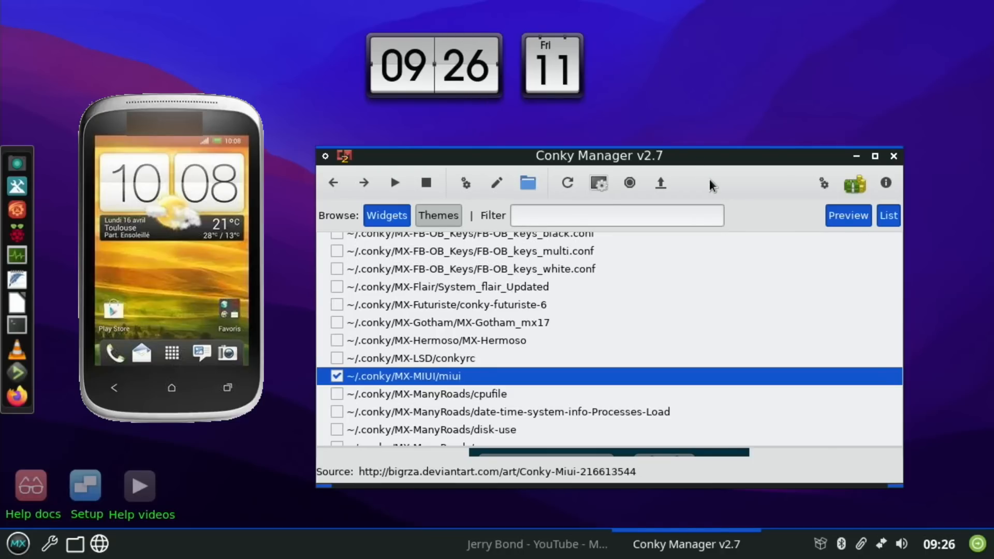
click(893, 157)
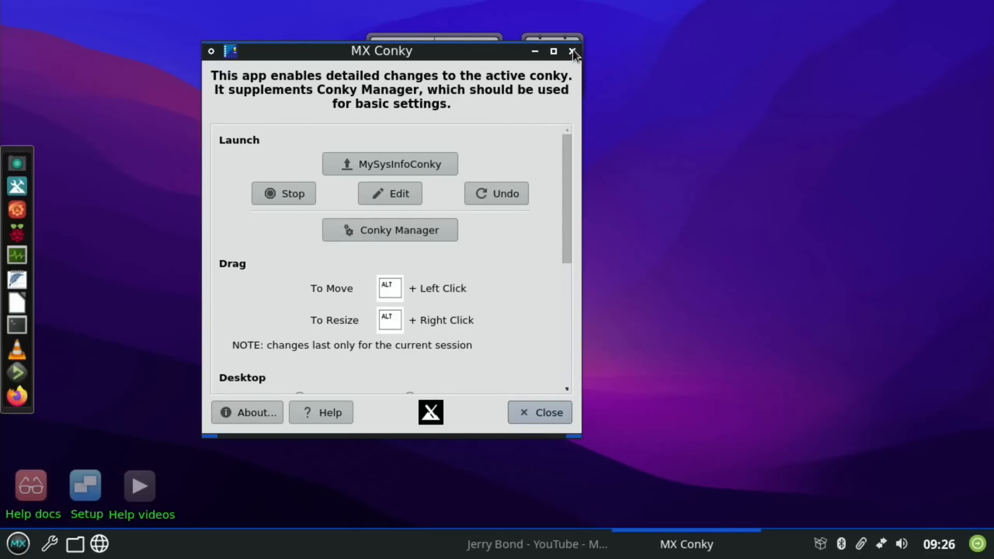
- Close MX Conky, reopen Conky Manager from the Fluxbox Appearance menu and dismiss it
click(571, 51)
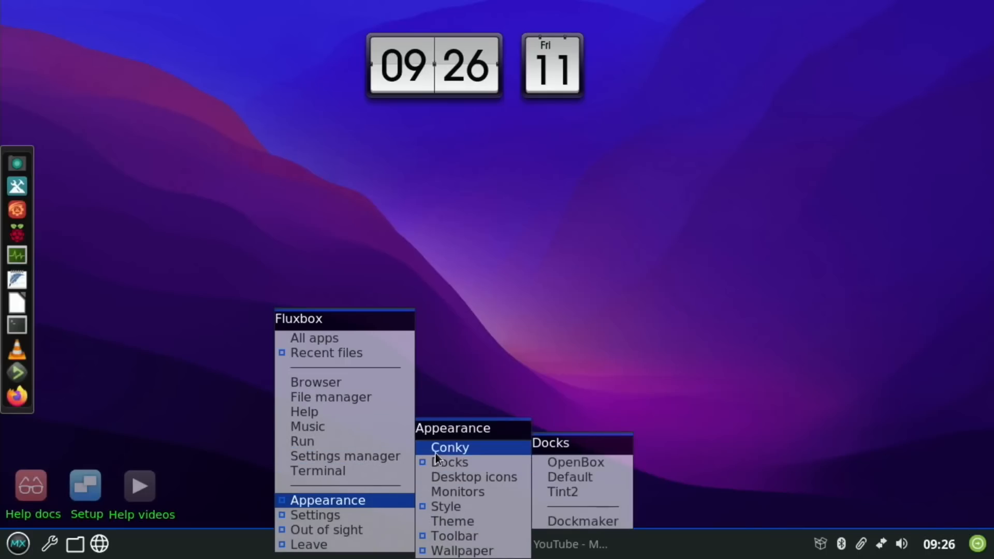
click(449, 447)
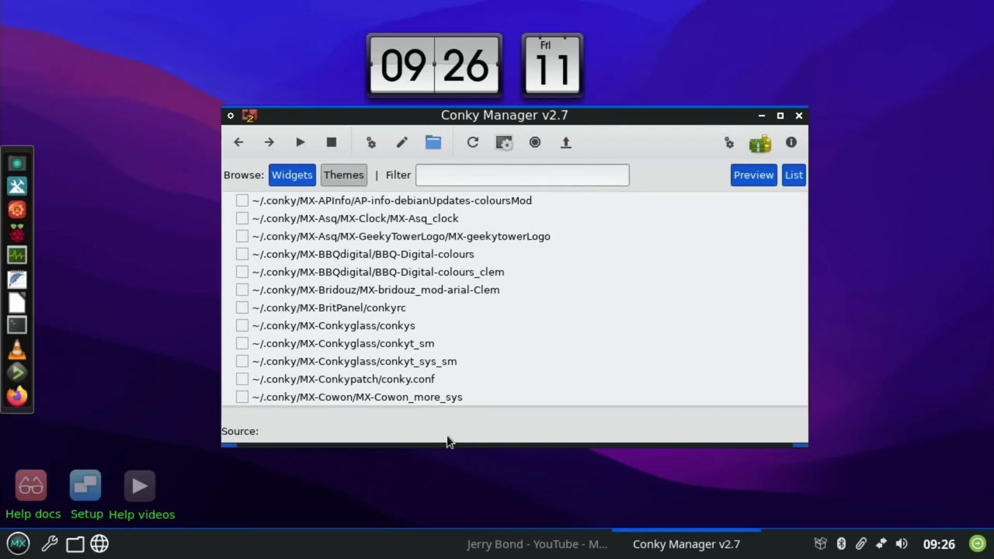
click(799, 115)
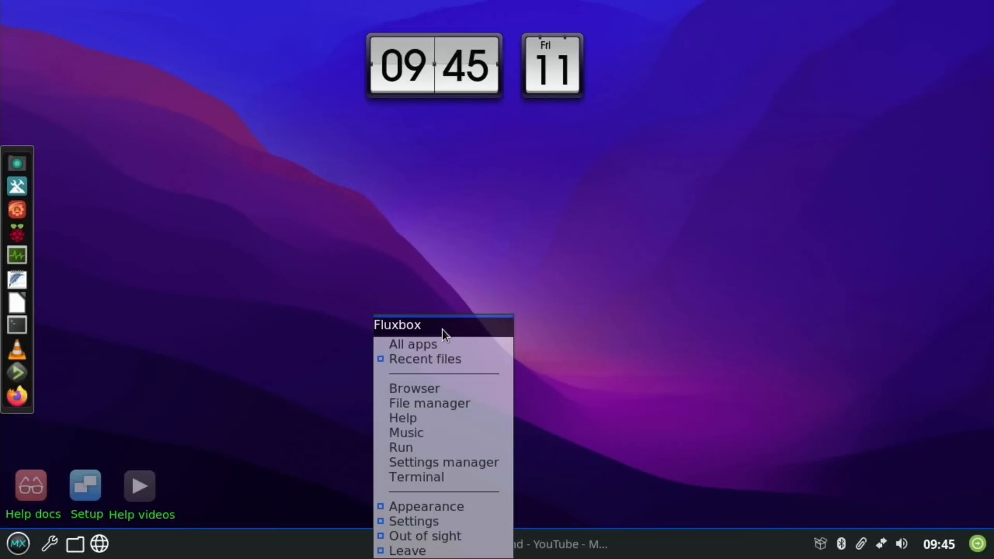
mouse_move(425, 360)
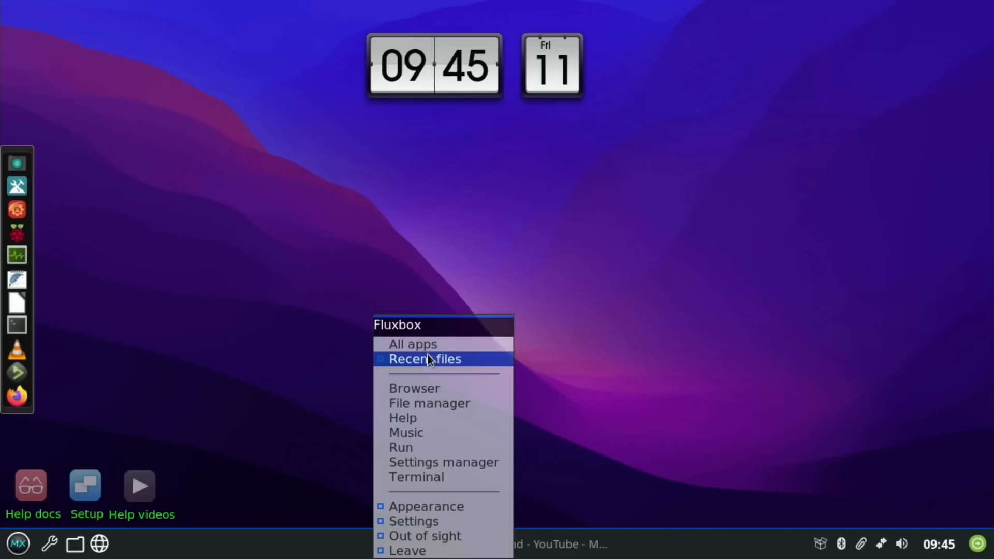
mouse_move(424, 394)
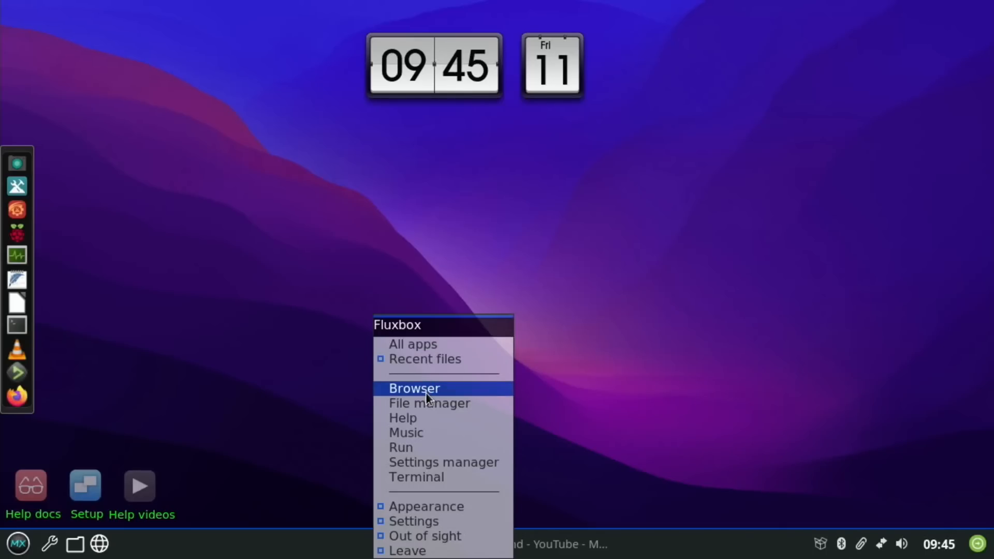
mouse_move(428, 403)
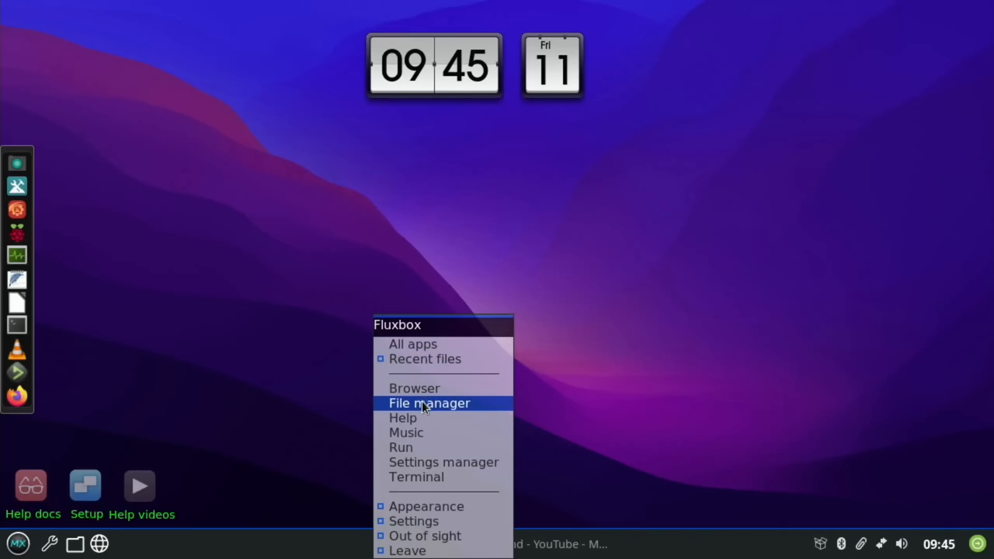
- Launch the file manager on the home folder and run neofetch in a terminal
click(429, 403)
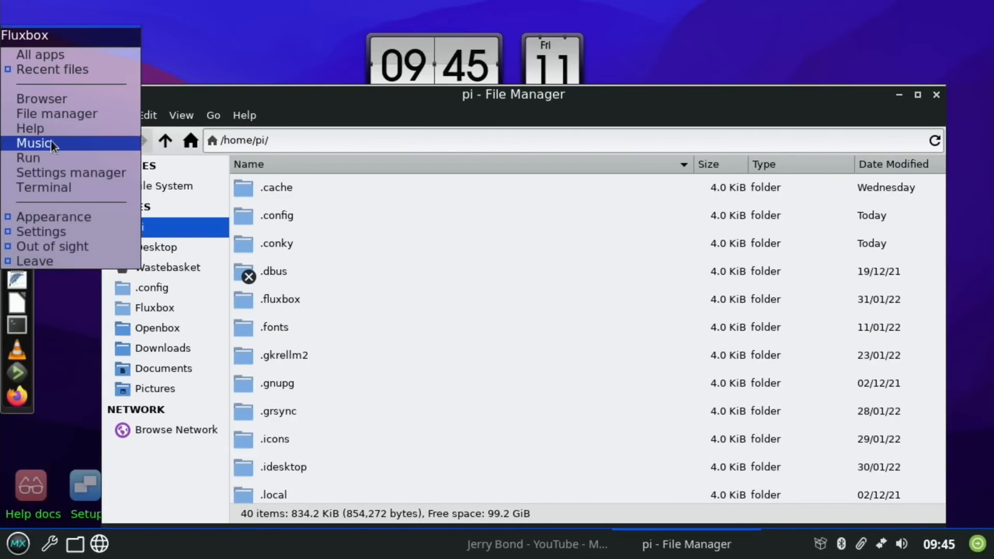
mouse_move(28, 157)
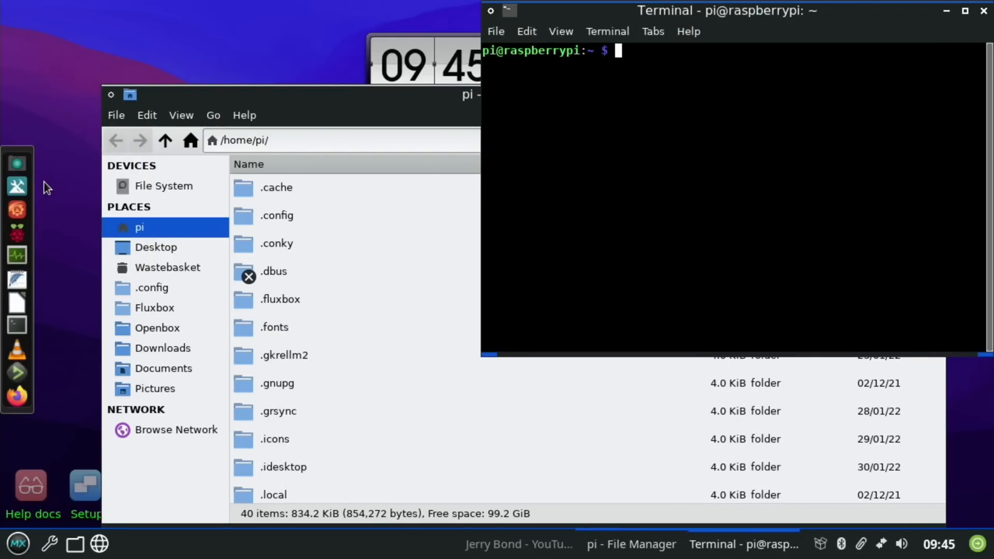
text(ne)
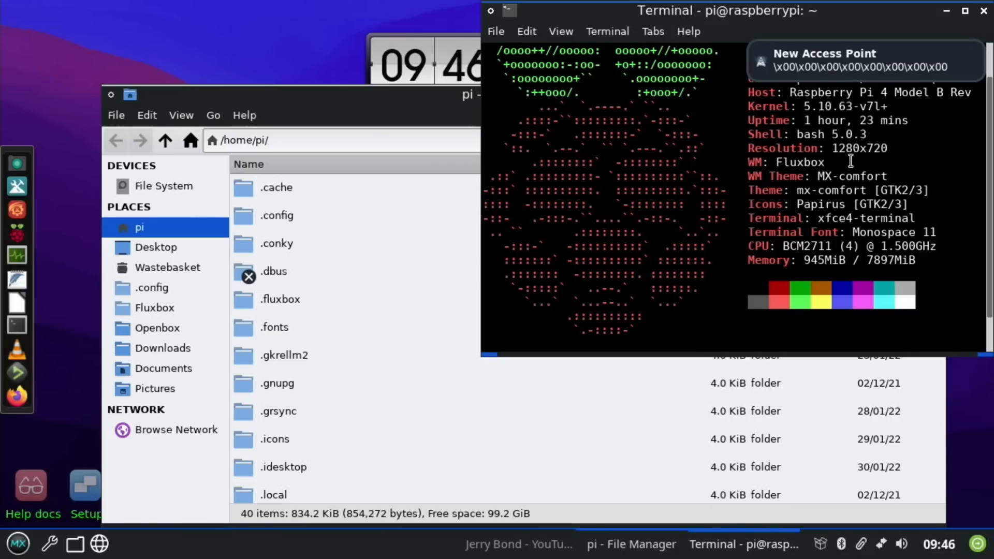
mouse_move(916, 156)
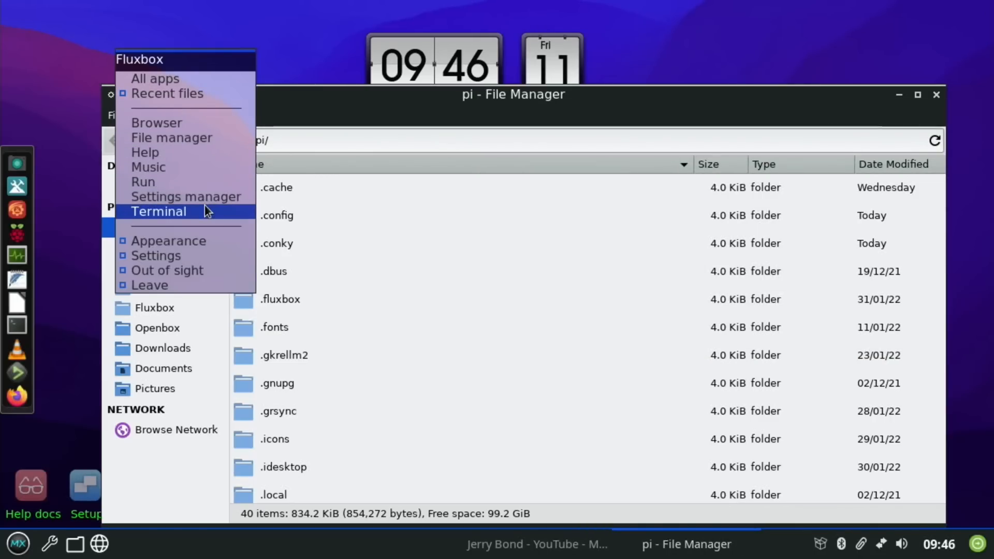
mouse_move(169, 241)
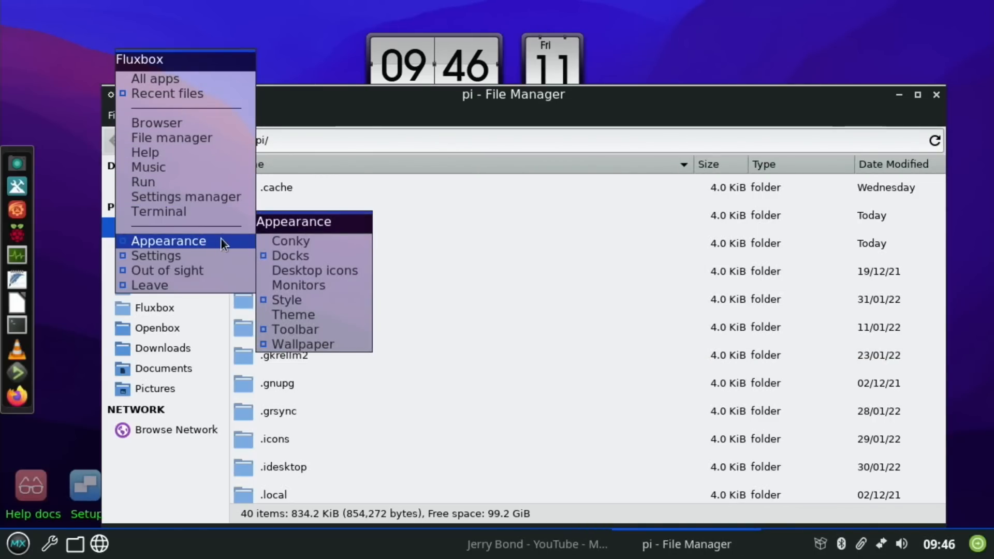
mouse_move(289, 256)
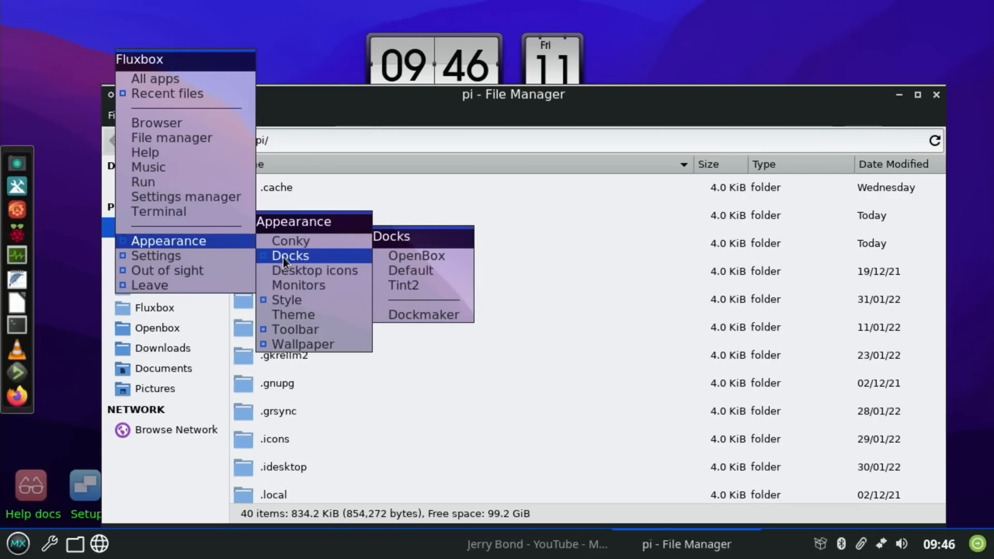
mouse_move(417, 255)
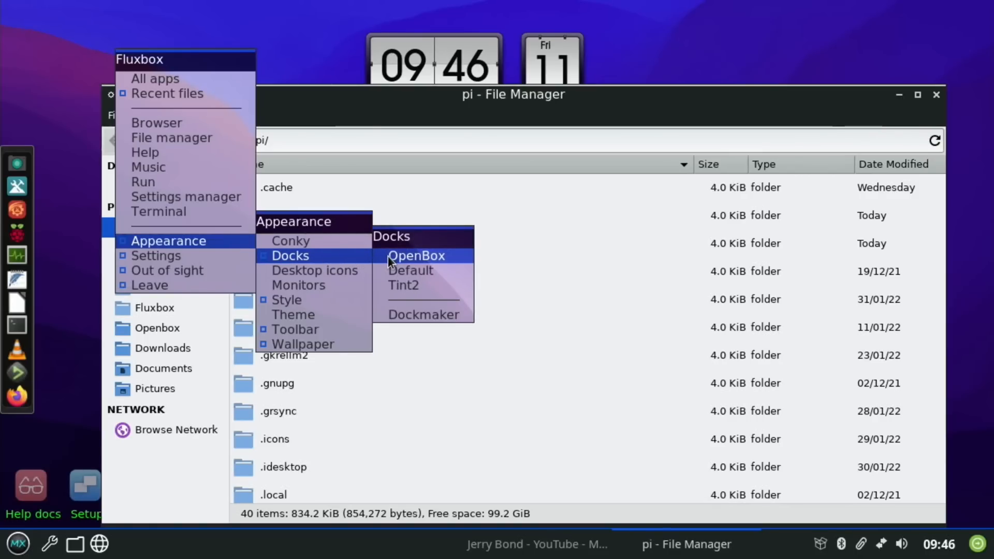
mouse_move(315, 270)
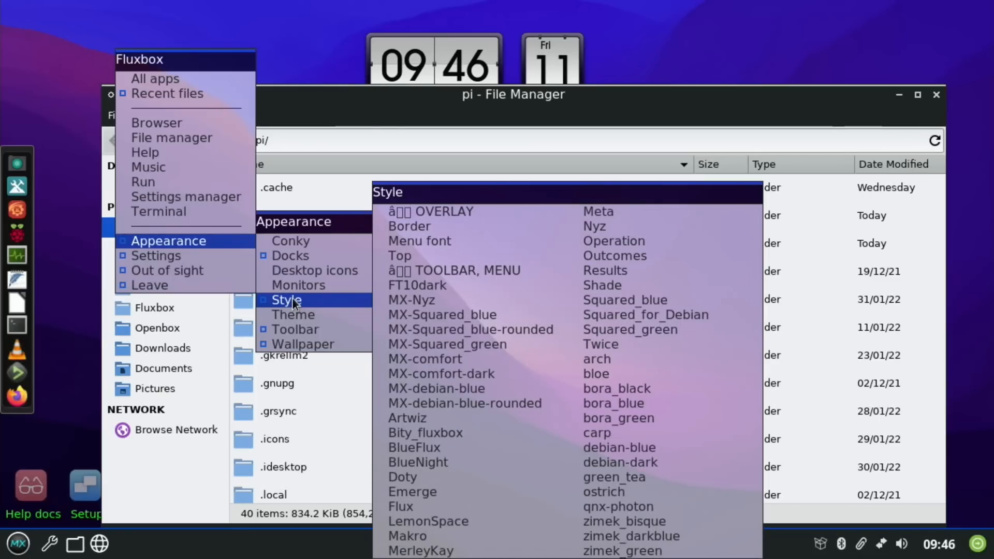
mouse_move(292, 314)
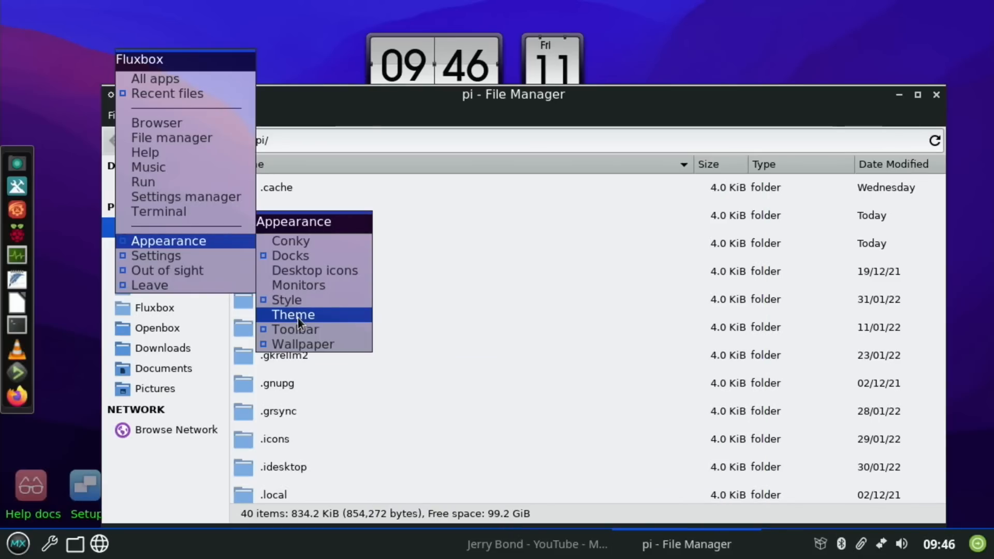
mouse_move(295, 330)
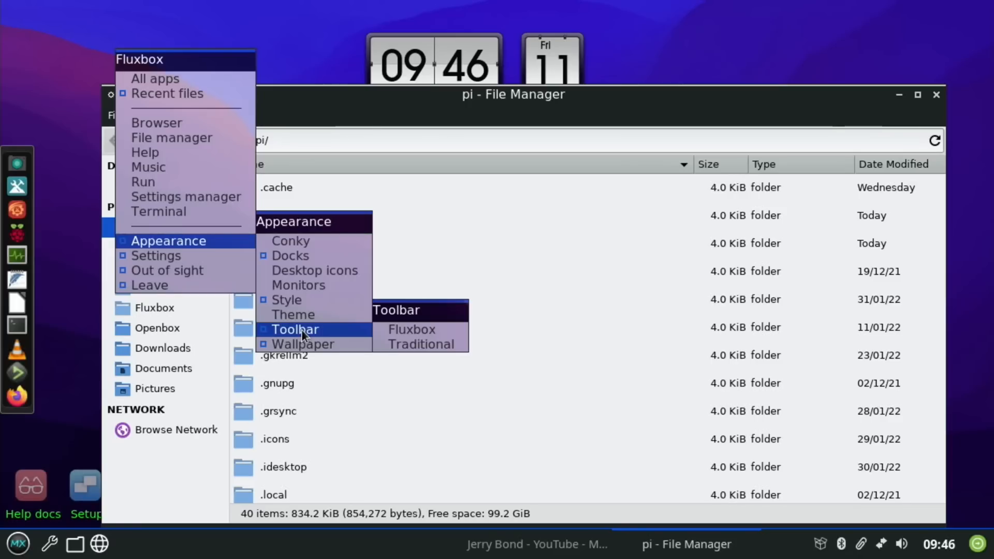
mouse_move(302, 344)
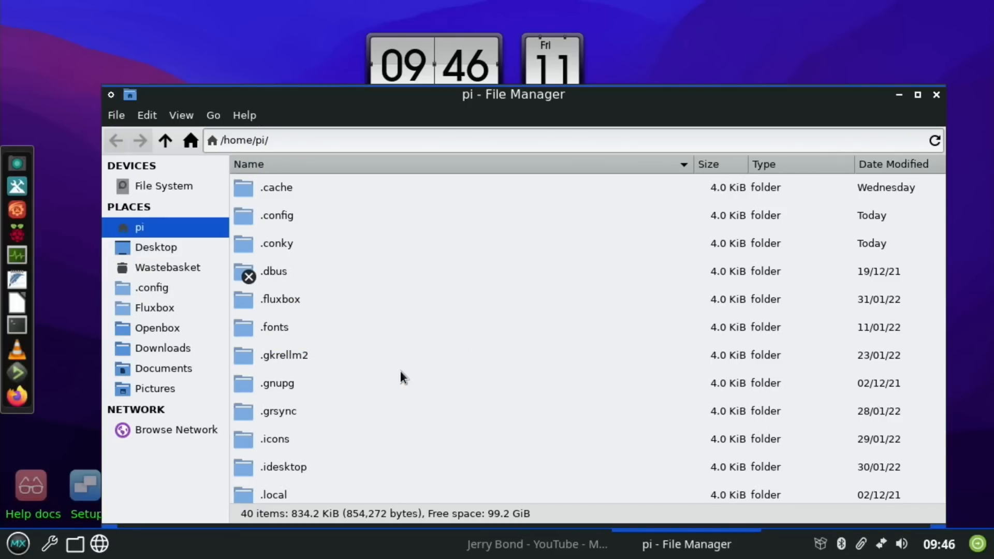
- Close the home folder window in File Manager
click(275, 215)
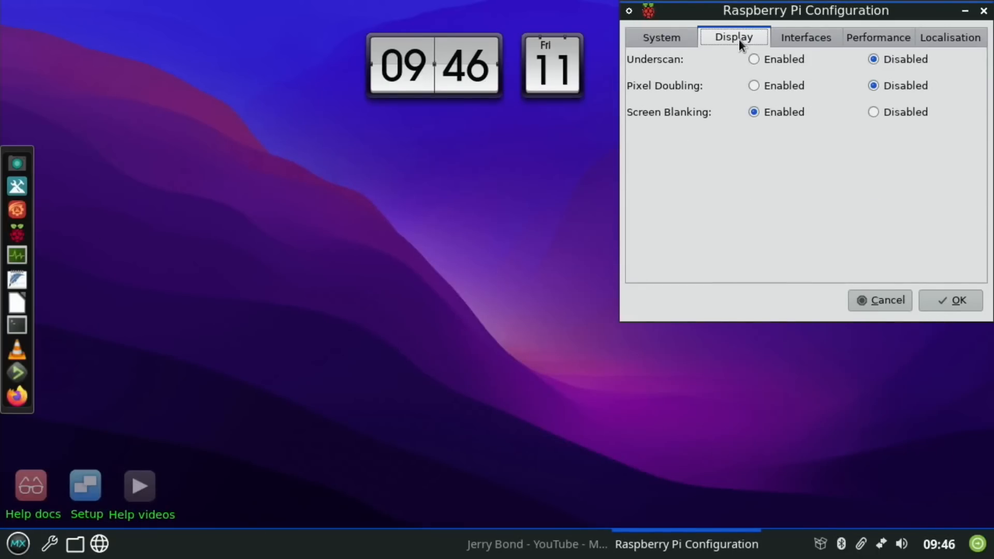
- View the Display tab of Raspberry Pi Configuration, then start Task Manager from the dock
click(806, 37)
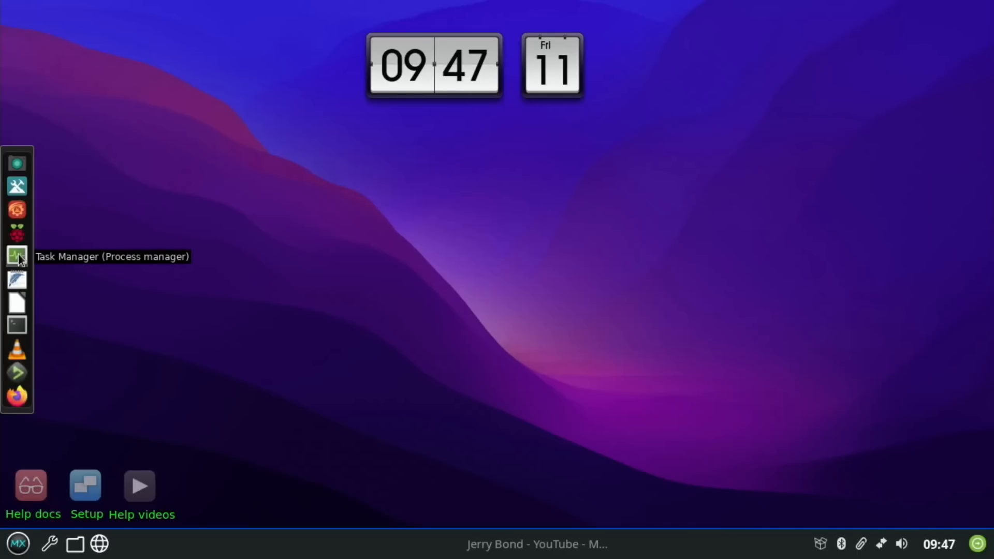
click(17, 256)
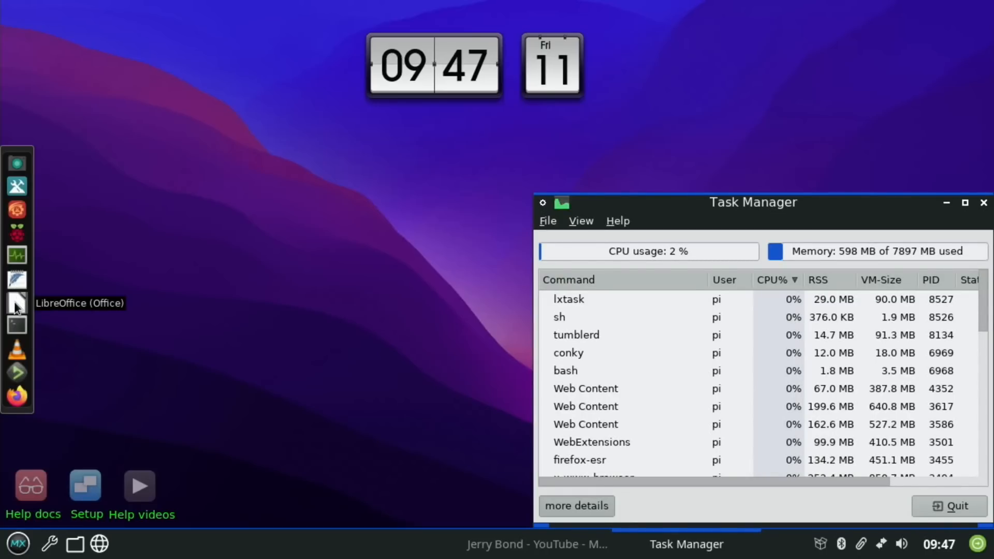
mouse_move(18, 349)
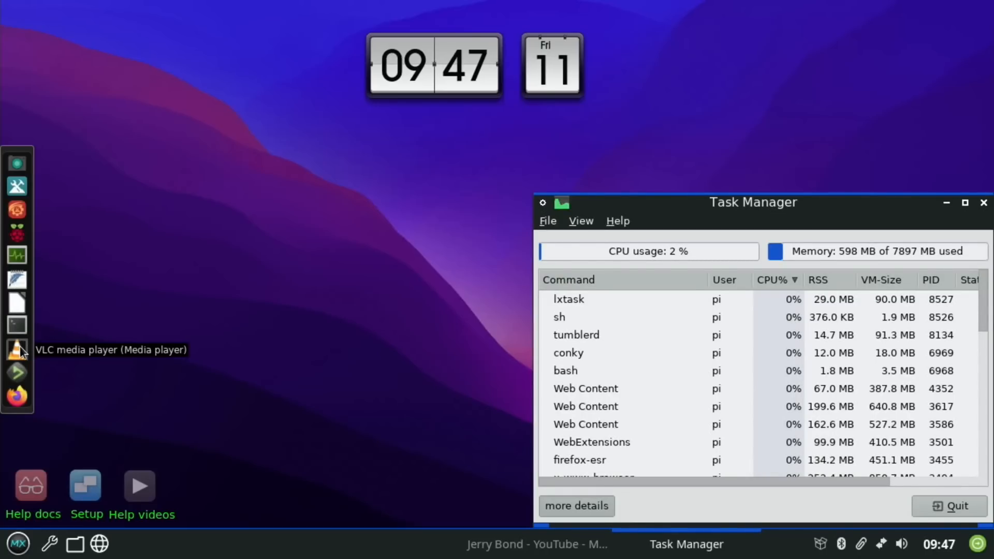
mouse_move(17, 370)
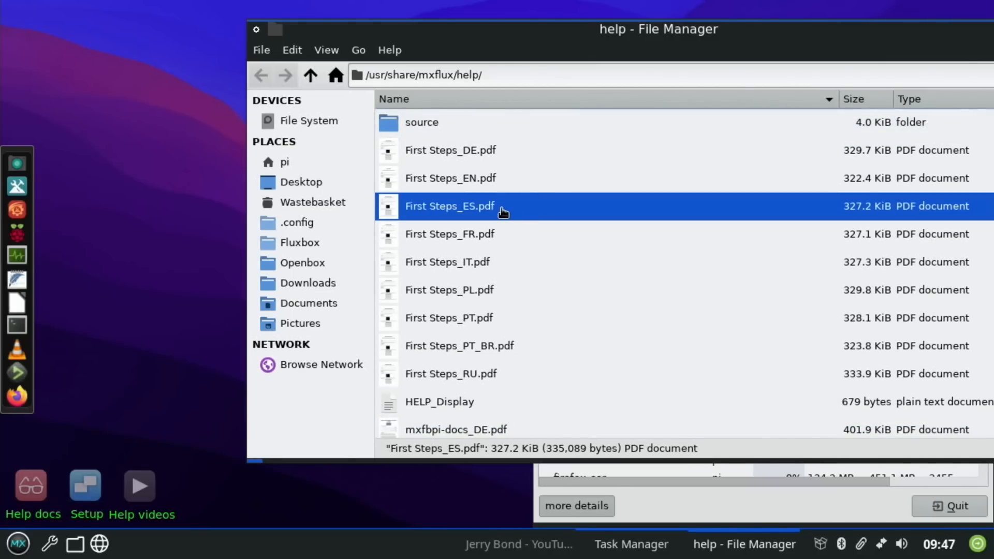
- Open First Steps_EN.pdf from /usr/share/mxflux/help/, then close the window
click(451, 178)
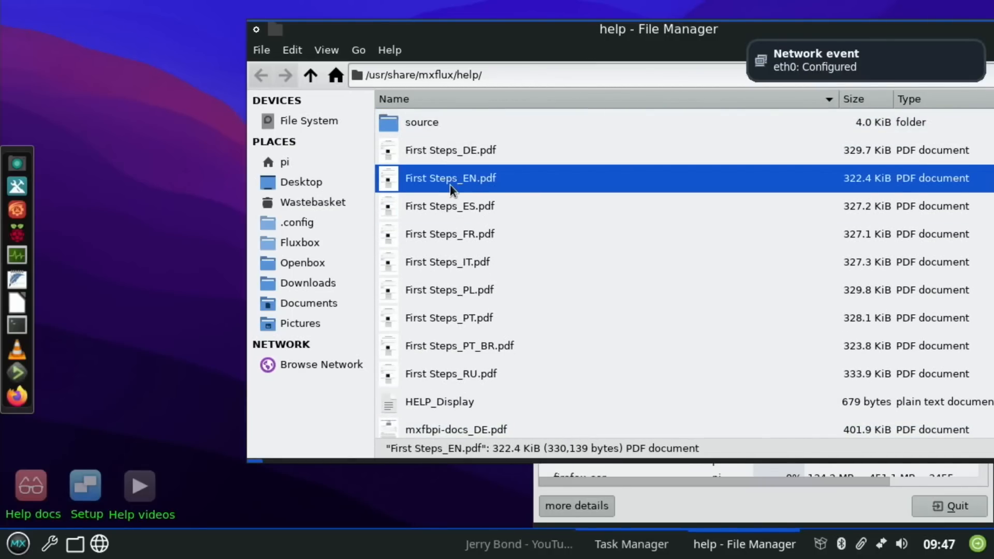
double_click(450, 177)
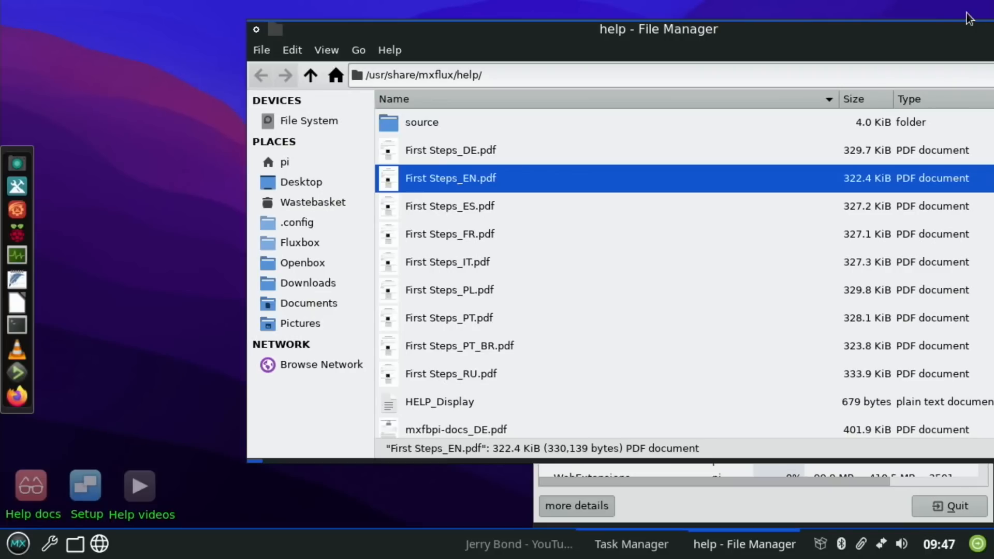
click(451, 205)
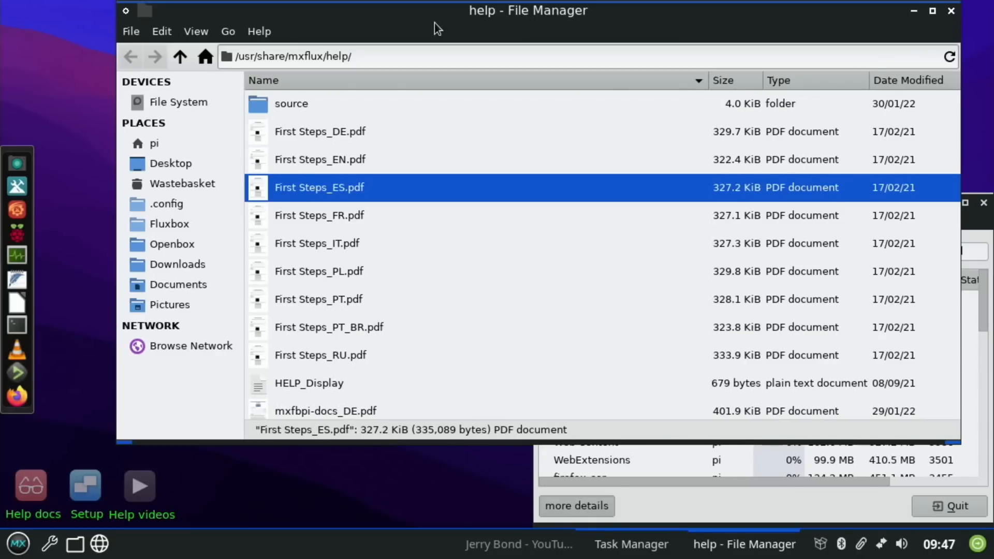
click(951, 10)
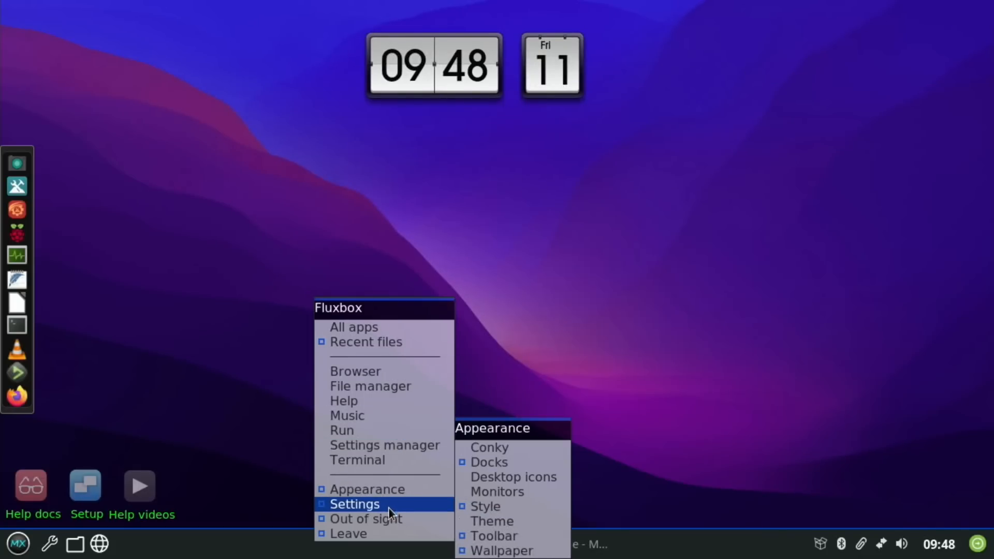
mouse_move(365, 519)
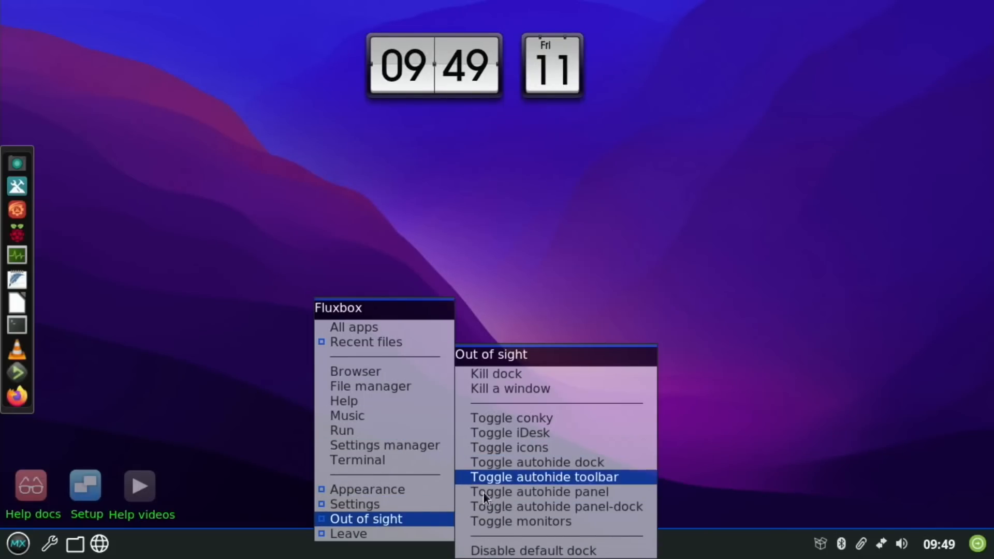
mouse_move(510, 417)
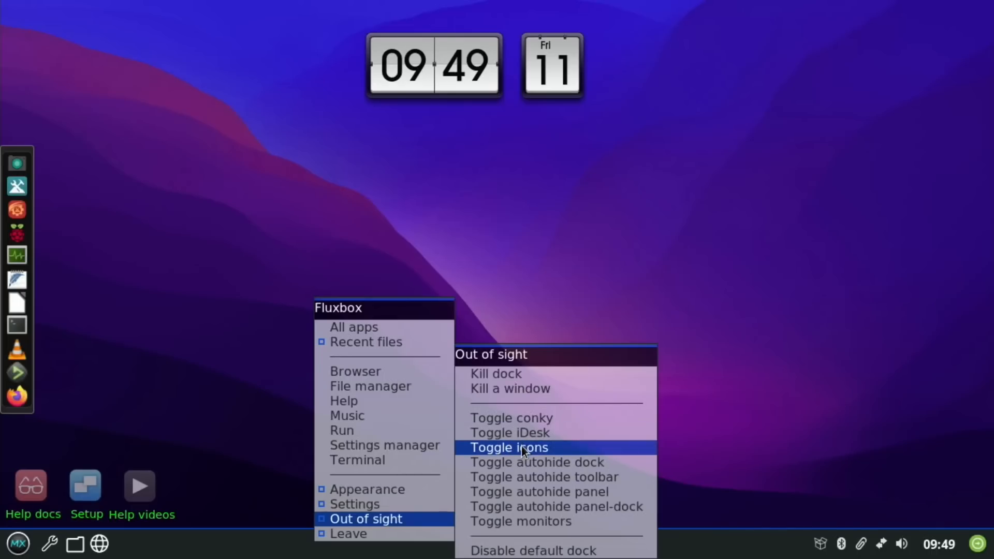
mouse_move(525, 457)
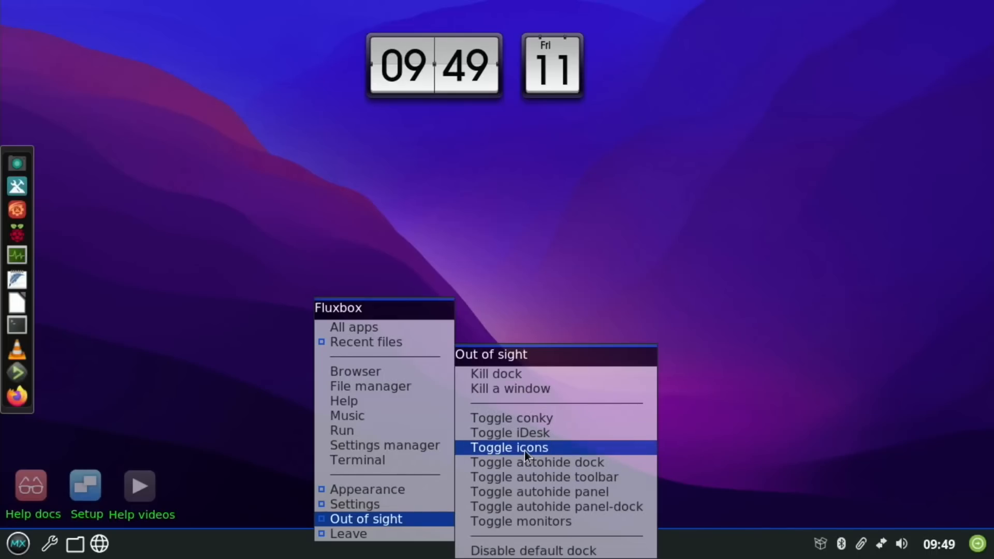
- Toggle the desktop icons off via Fluxbox's Out of sight menu
click(508, 447)
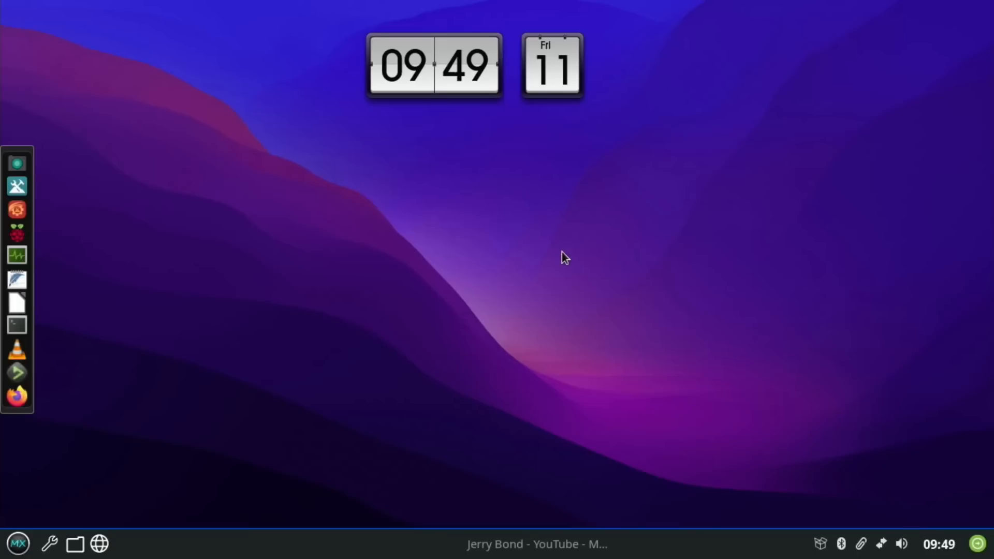
mouse_move(424, 360)
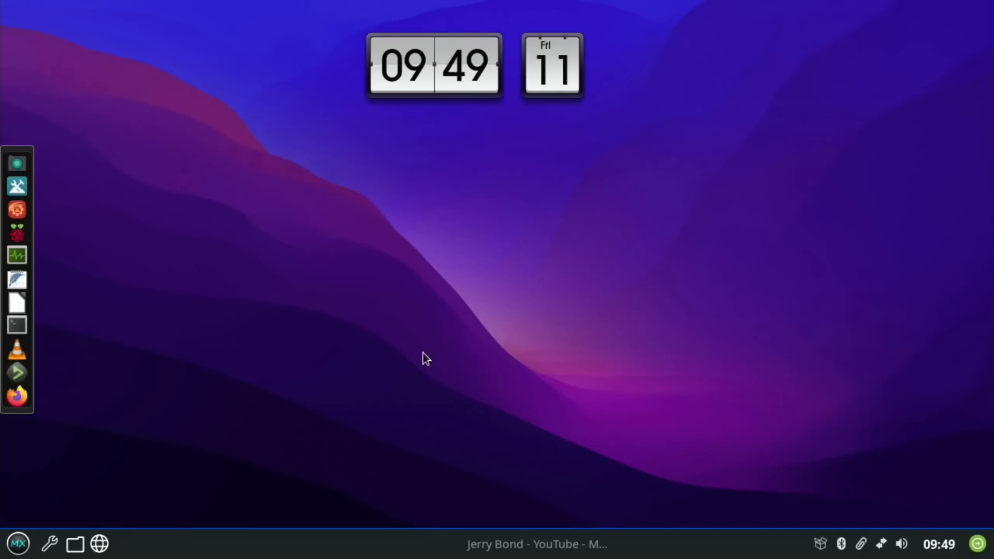
mouse_move(796, 419)
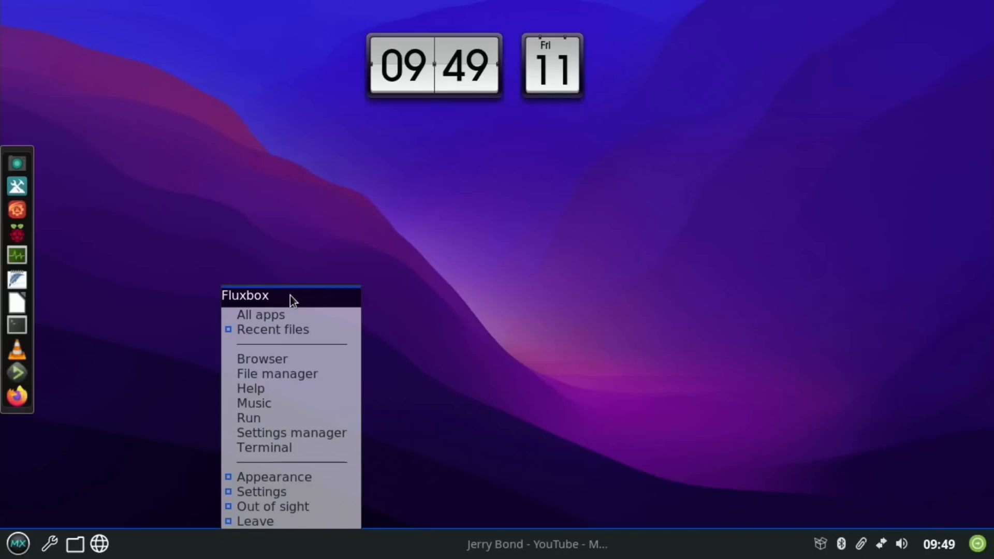
mouse_move(273, 506)
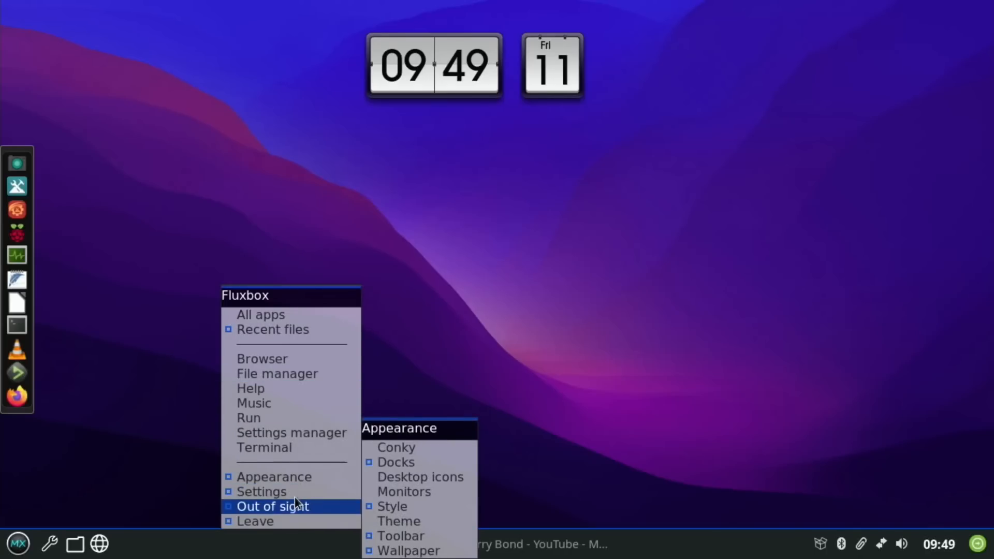
mouse_move(255, 521)
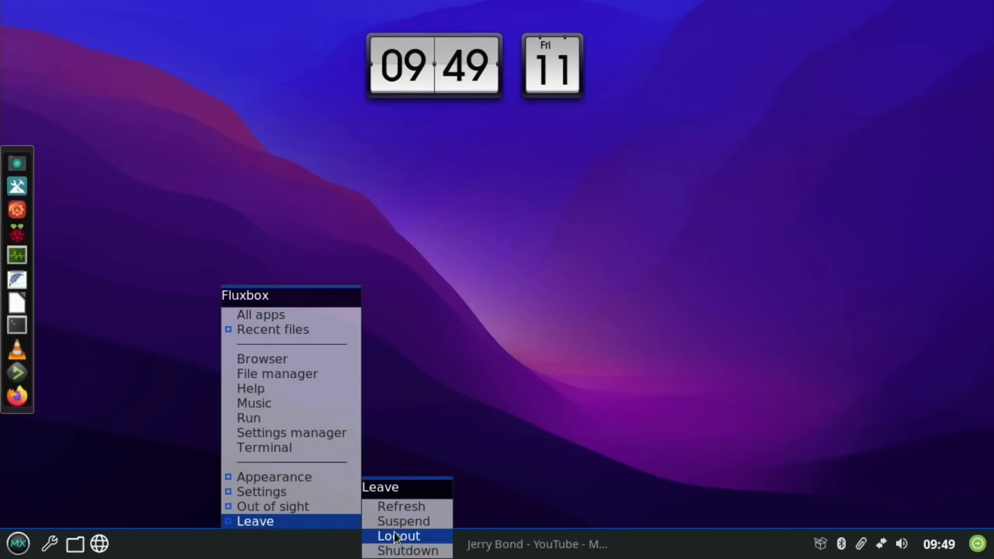
- Log out of Fluxbox and select the Openbox session on the login screen
click(397, 535)
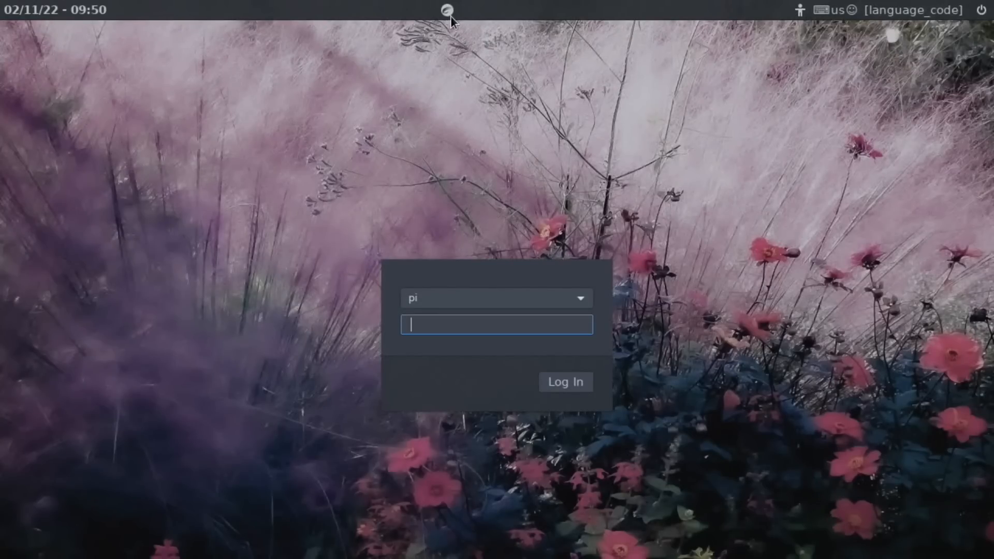
click(447, 9)
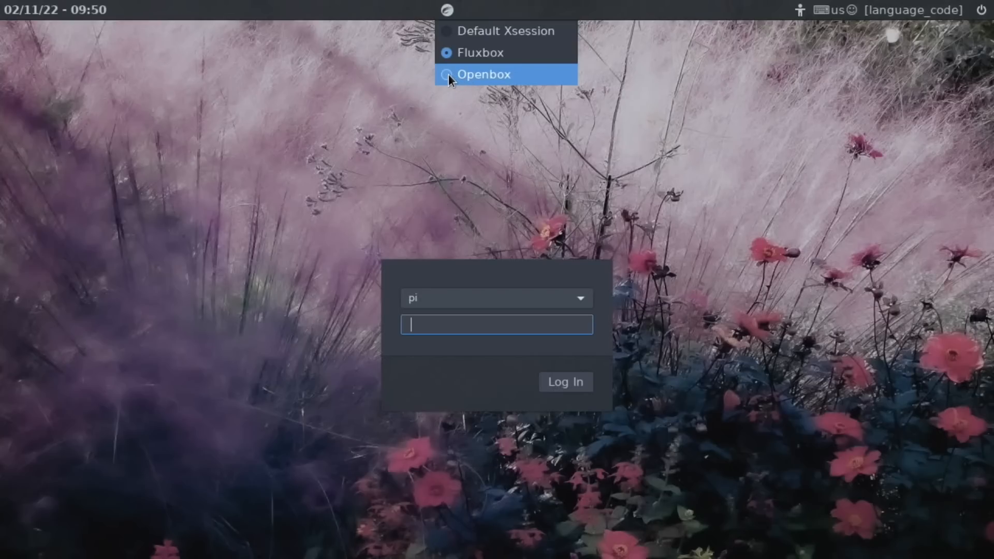
click(483, 75)
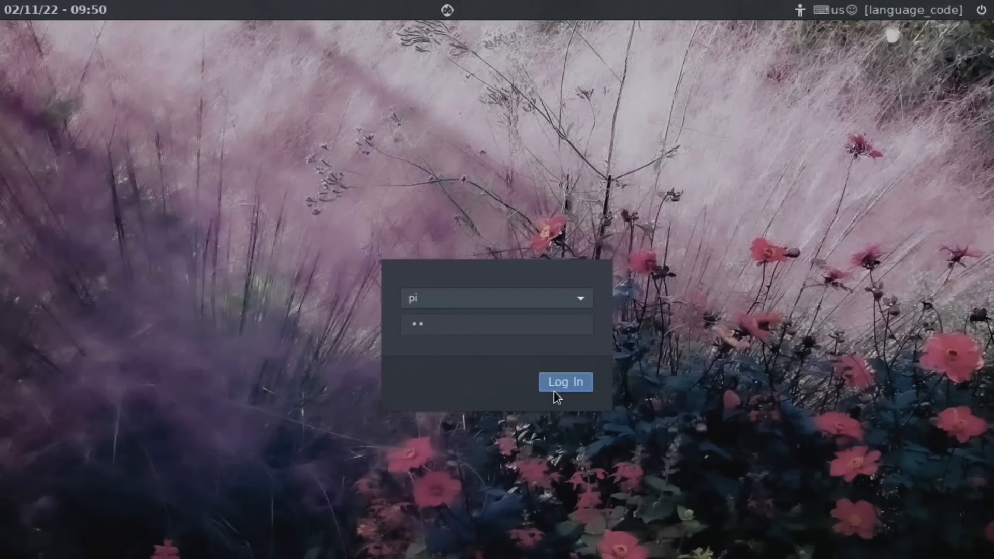
- Log in to Openbox, then open and dismiss the GKrellM disk chart config dialog
click(566, 383)
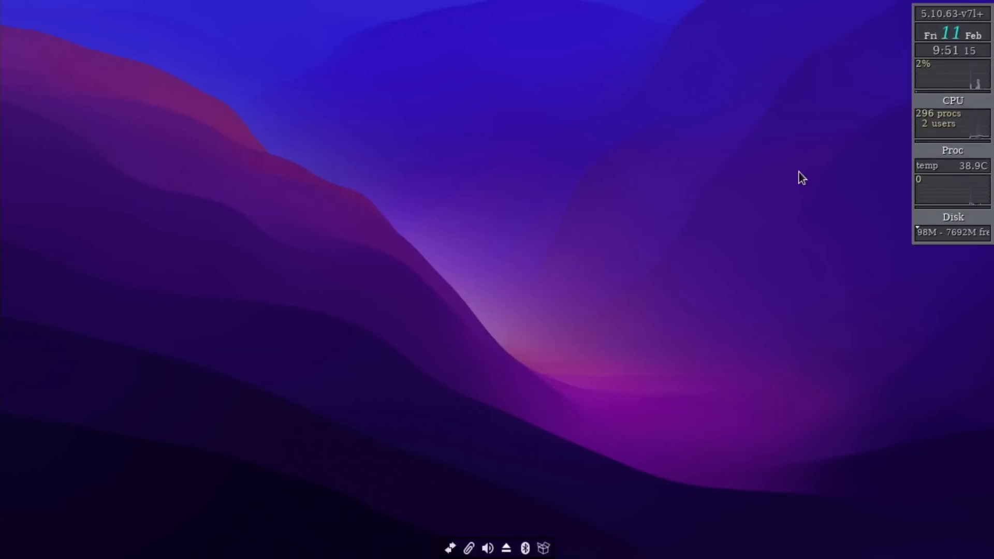
click(952, 225)
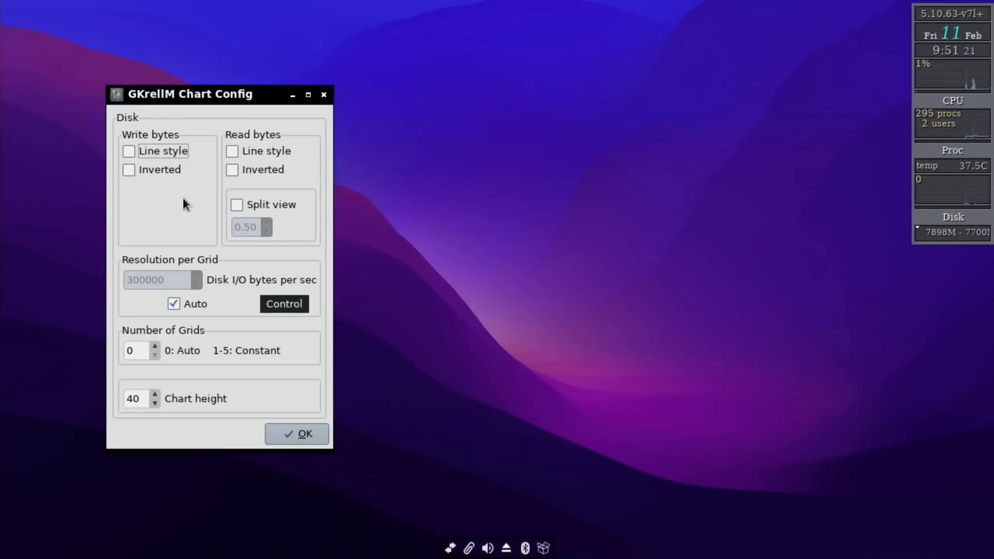
mouse_move(889, 173)
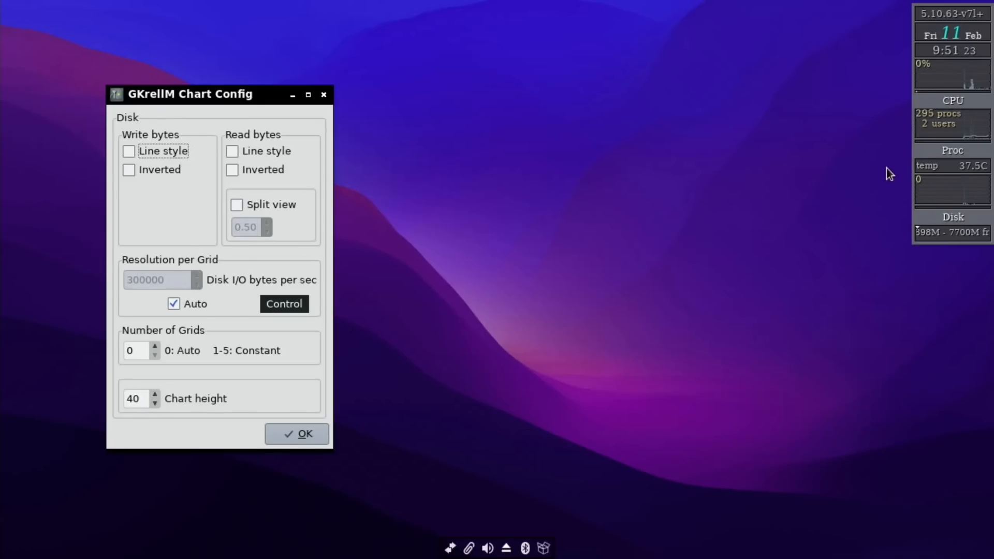
click(296, 434)
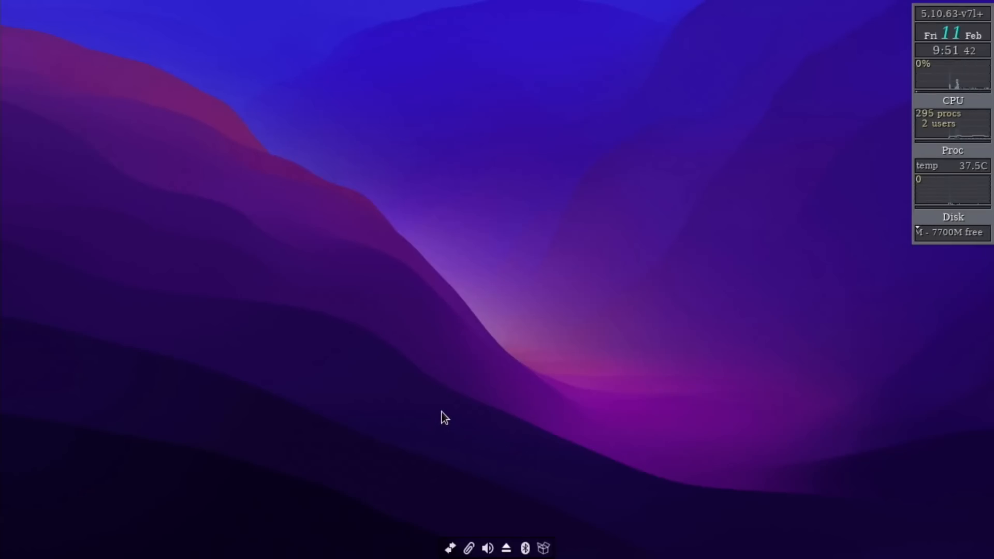
- Launch Conky Manager from the Openbox desktop menu and try a conky widget
right_click(444, 417)
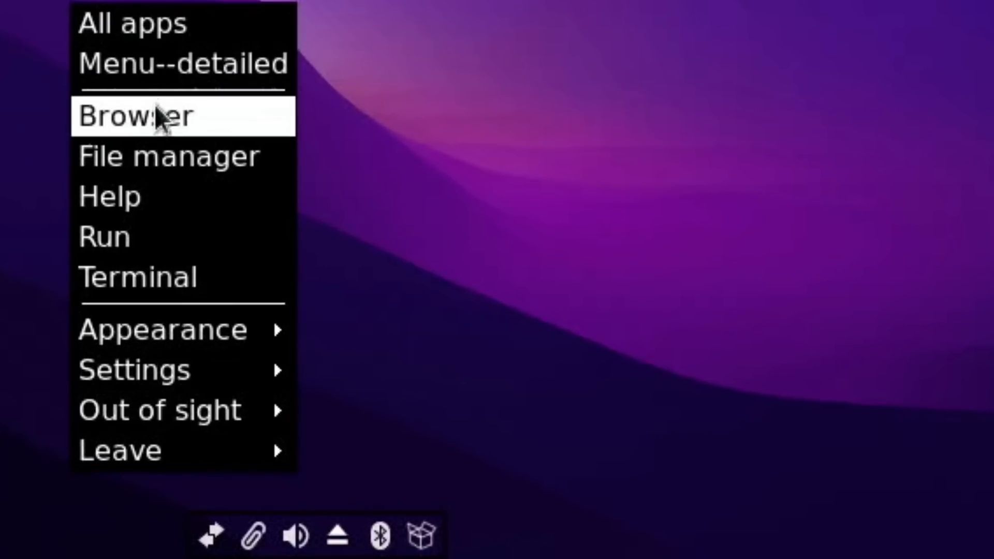
mouse_move(162, 329)
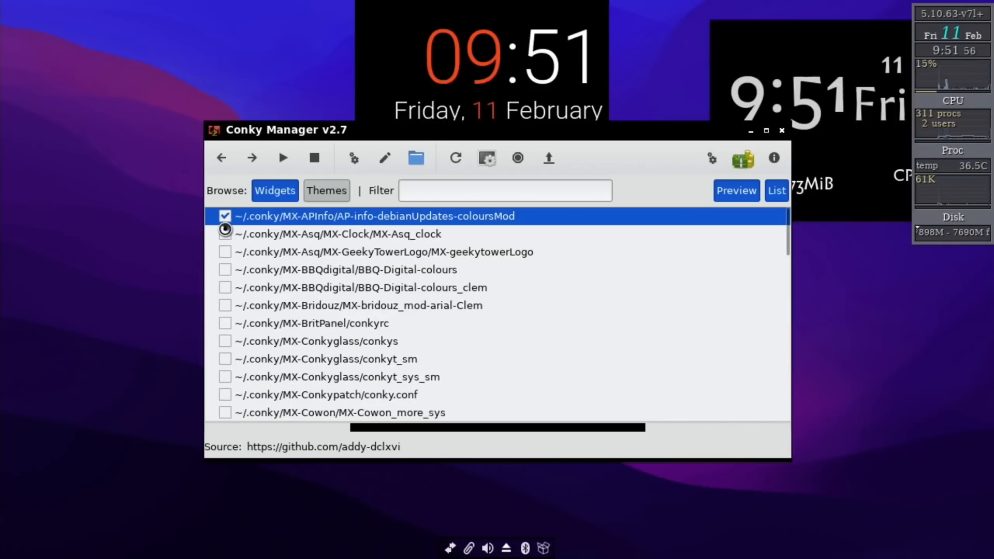
click(224, 216)
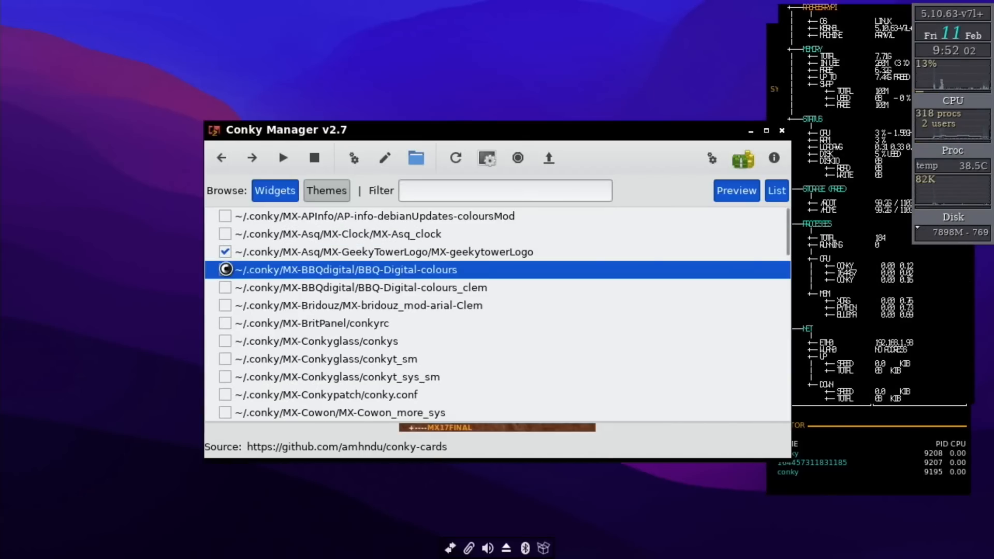
click(355, 287)
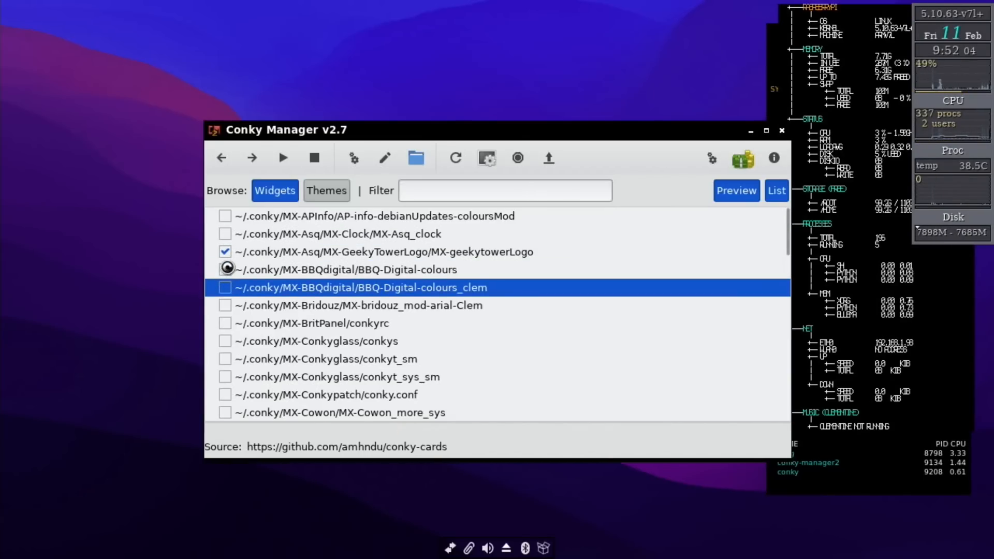
- Enable the BritPanel top status bar widget and close Conky Manager
click(225, 324)
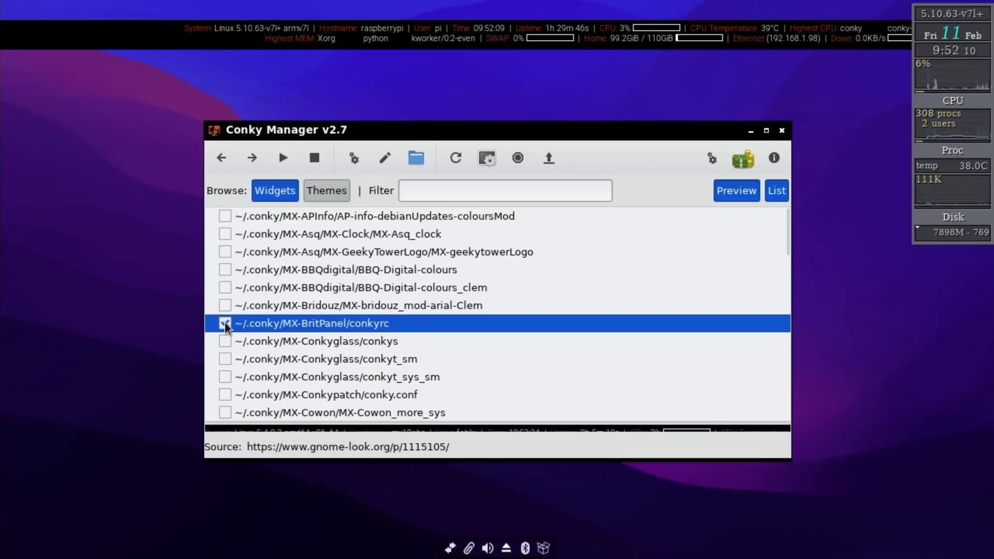
click(225, 323)
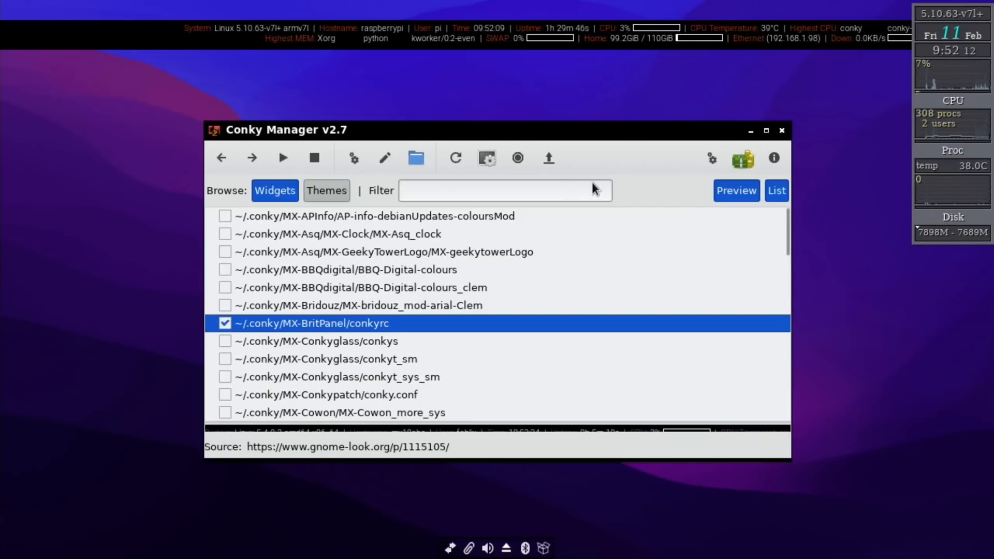
click(780, 131)
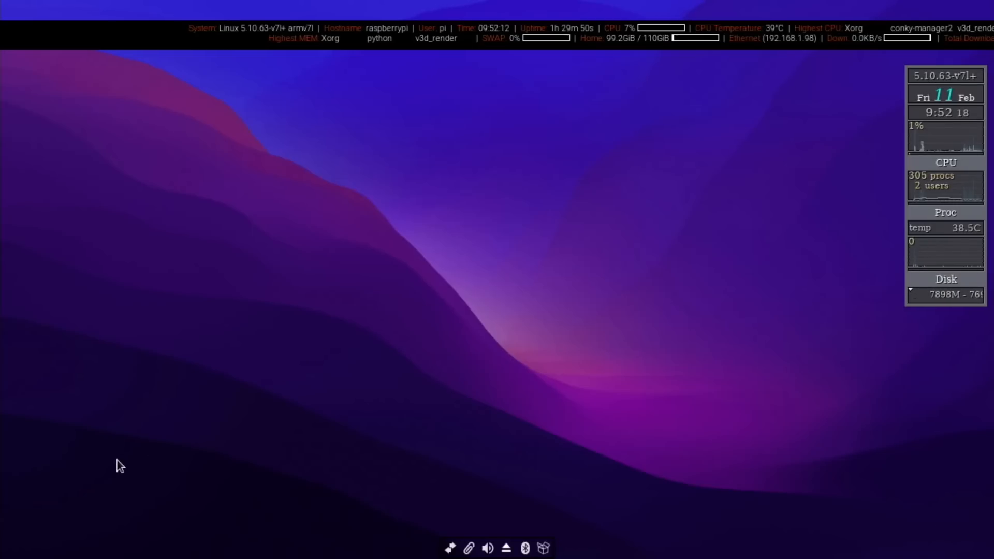
right_click(120, 463)
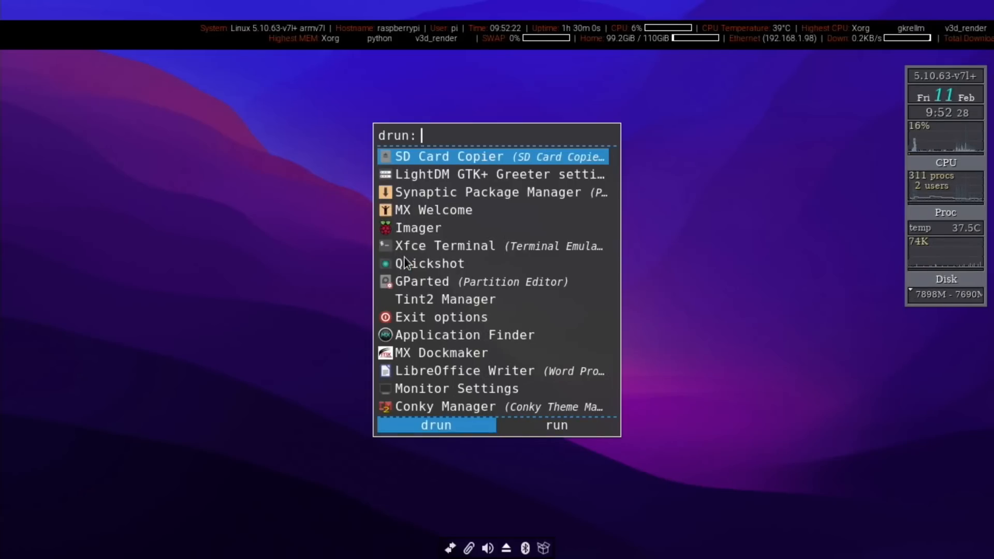
text(imag)
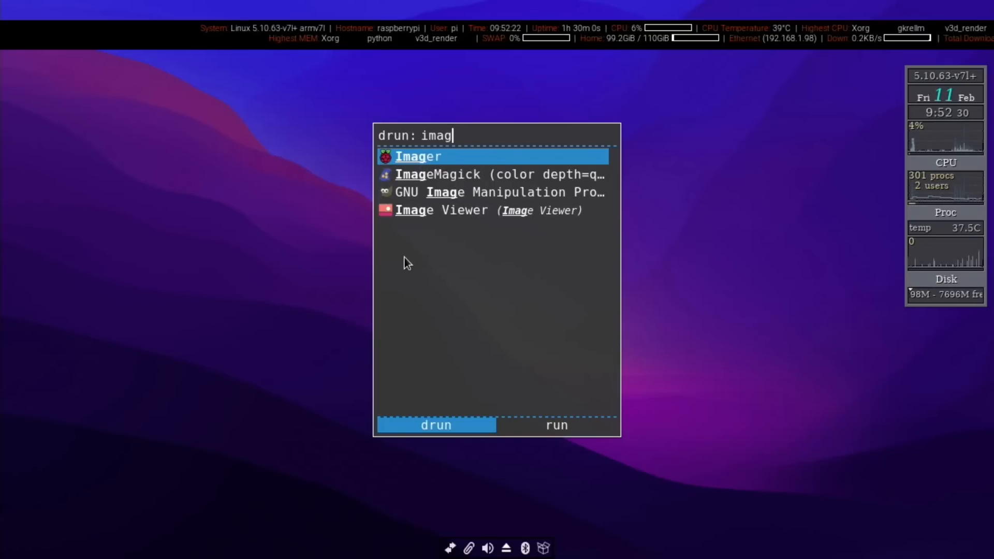
key(Return)
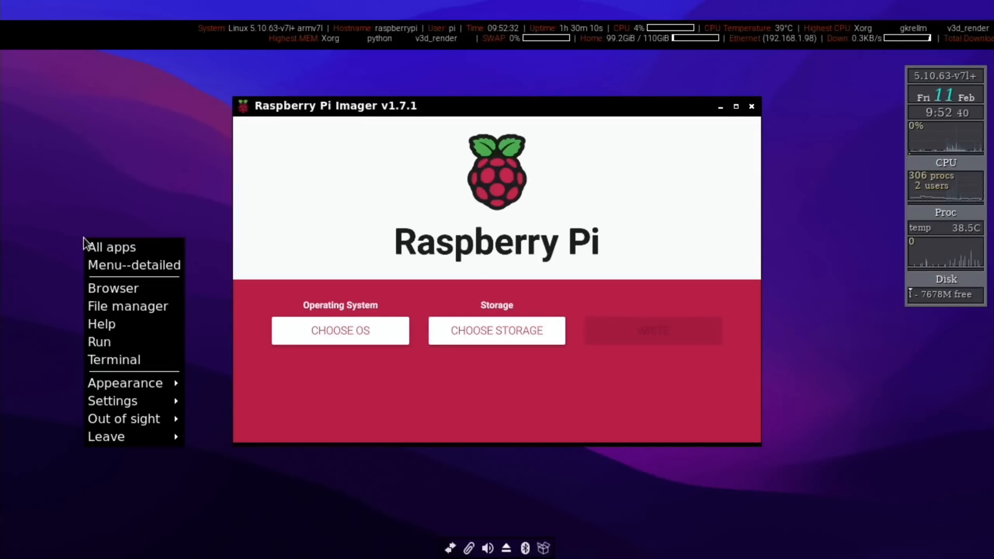
mouse_move(113, 288)
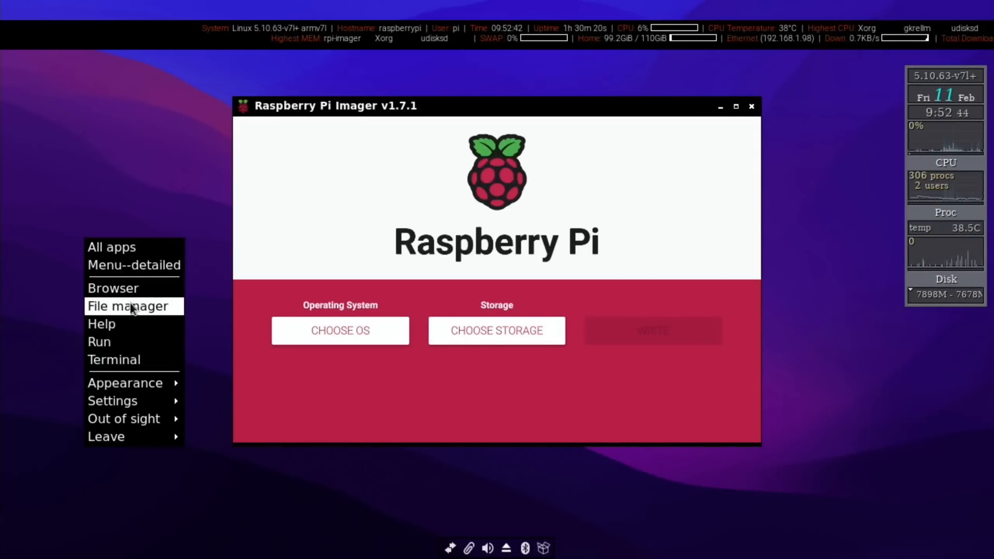
click(126, 307)
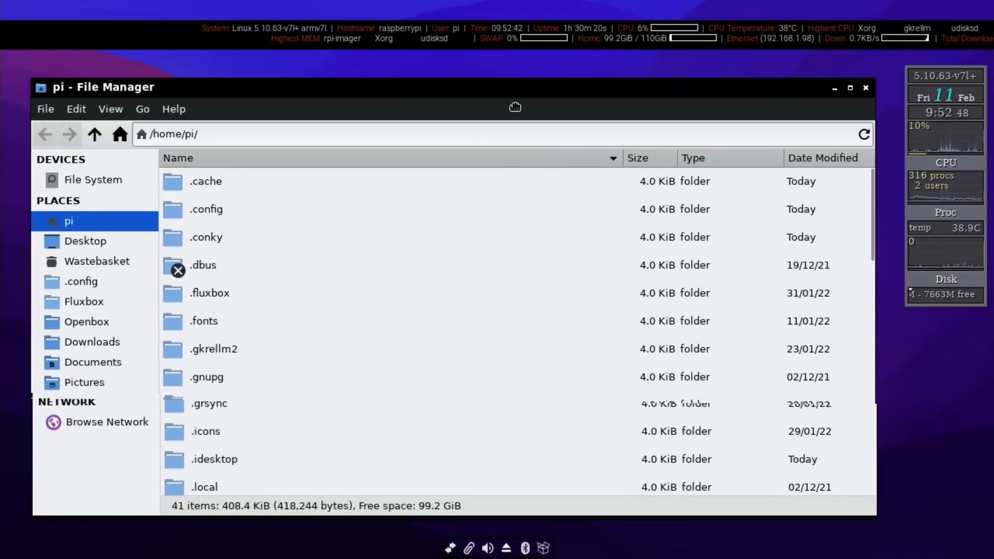
click(866, 87)
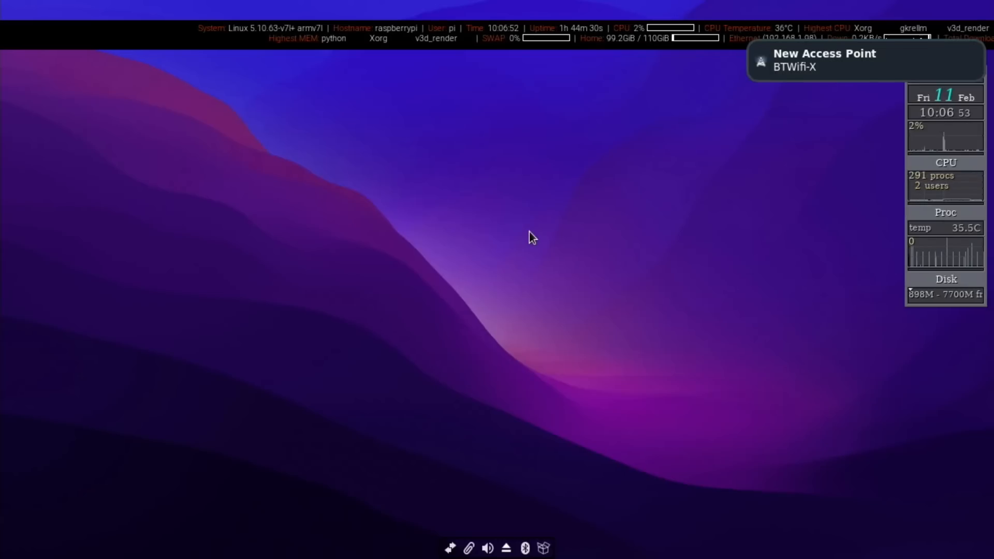
- Start Firefox from the desktop menu and search for the leepspvideo demo video
right_click(335, 496)
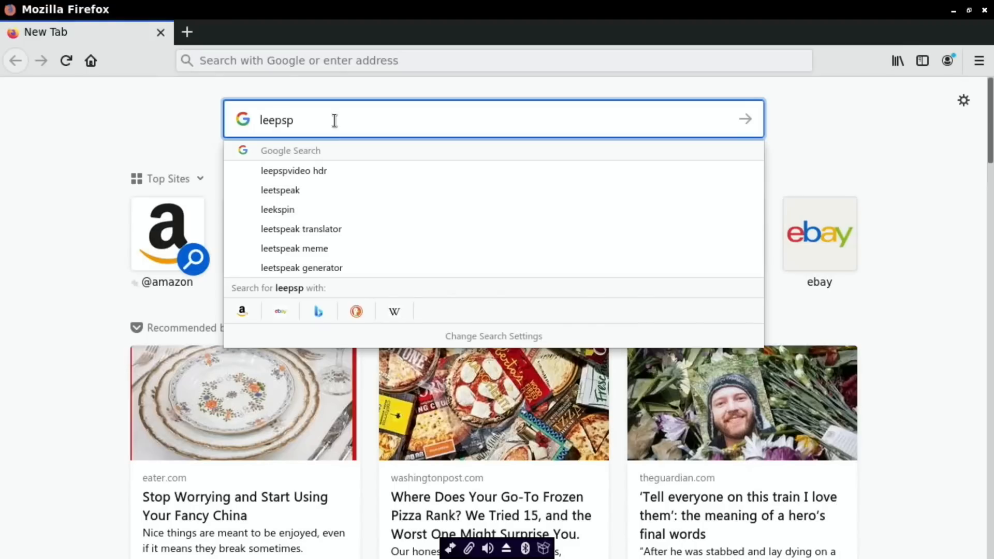
text(video)
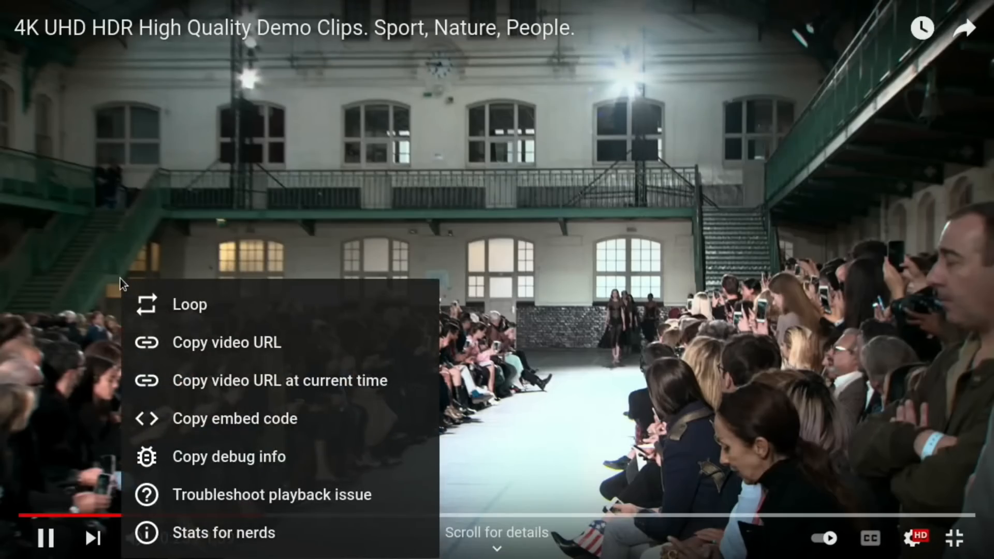
mouse_move(219, 509)
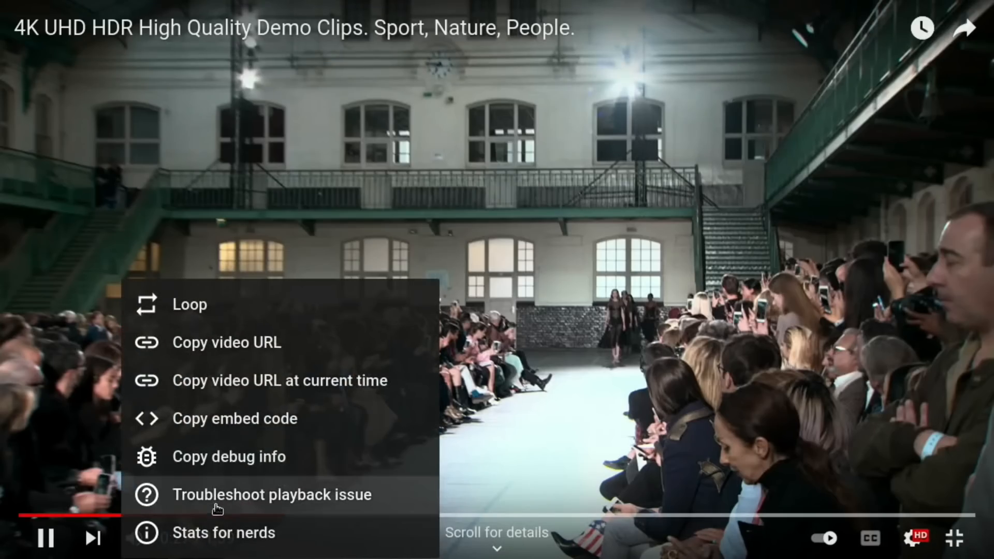
- Play the 4K HDR demo with Stats for nerds shown and check its quality settings
click(224, 532)
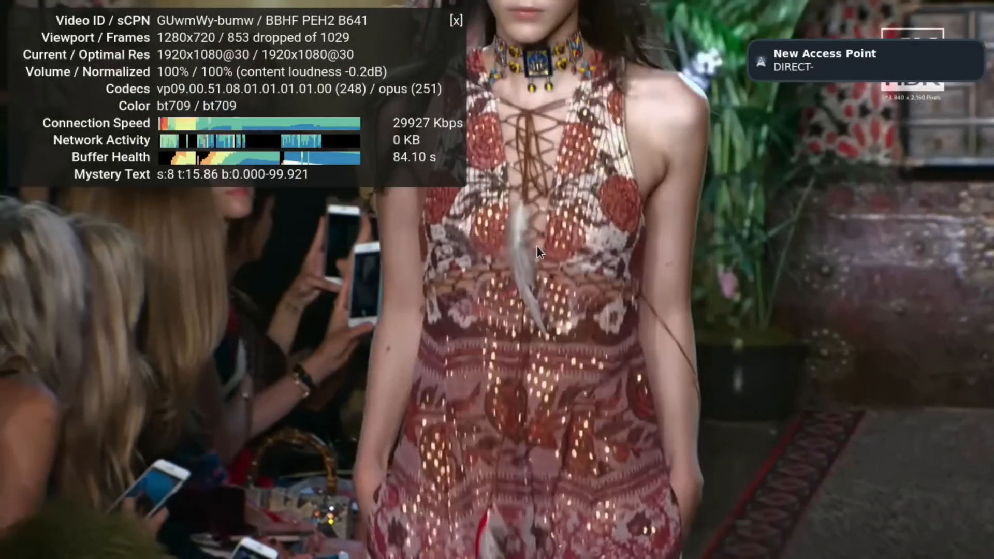
right_click(539, 253)
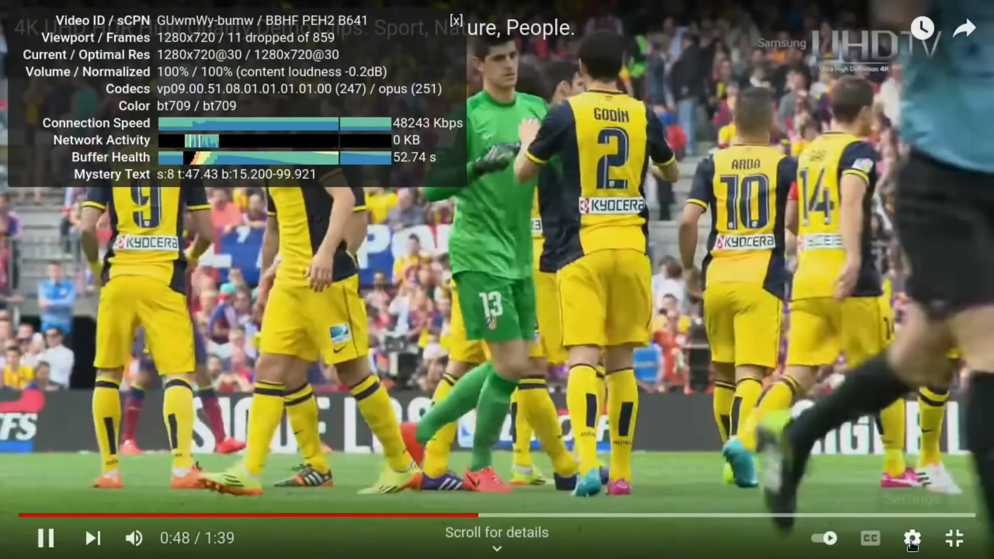
click(912, 539)
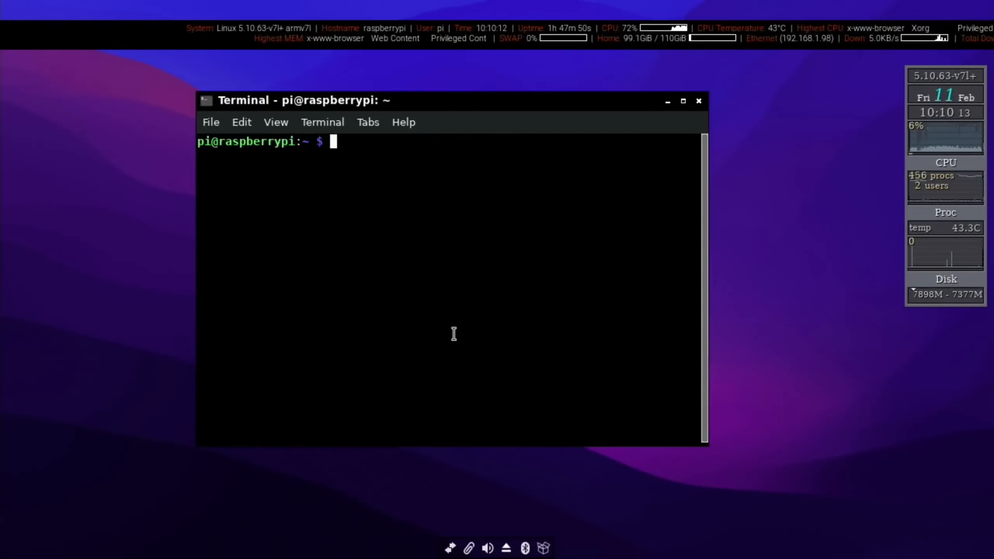
- Run sudo nano /boot/config.txt in the terminal to edit the boot configuration
text(sudo)
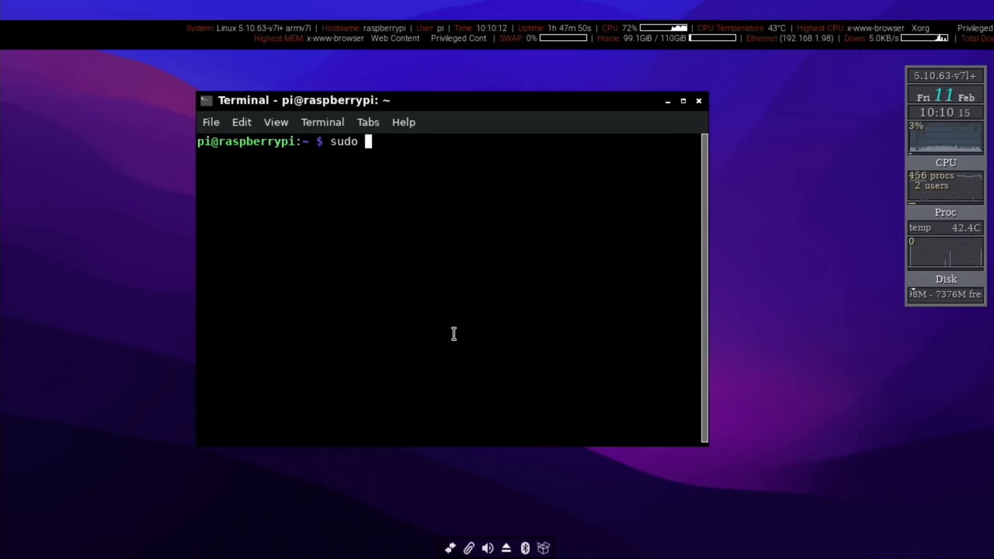
text(nano /boot)
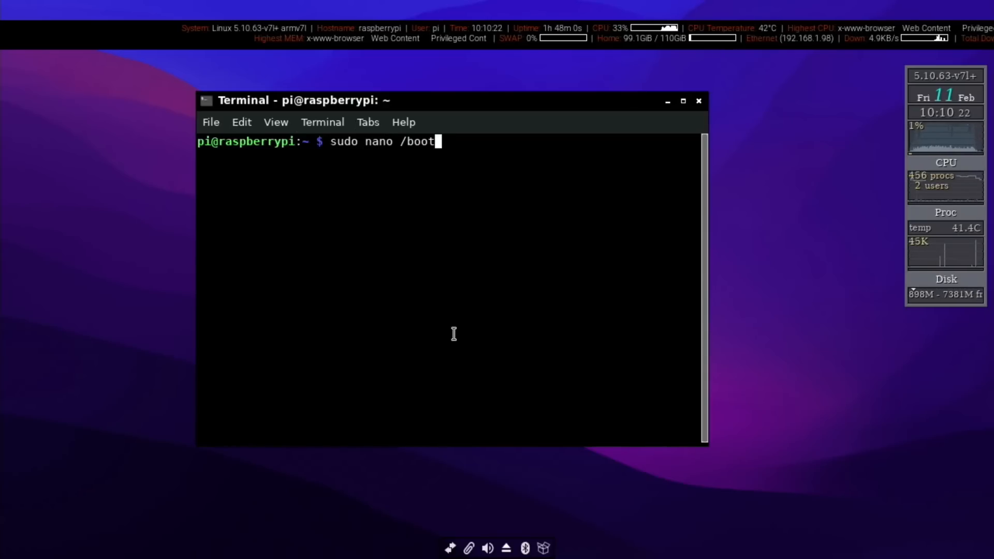
text(/con)
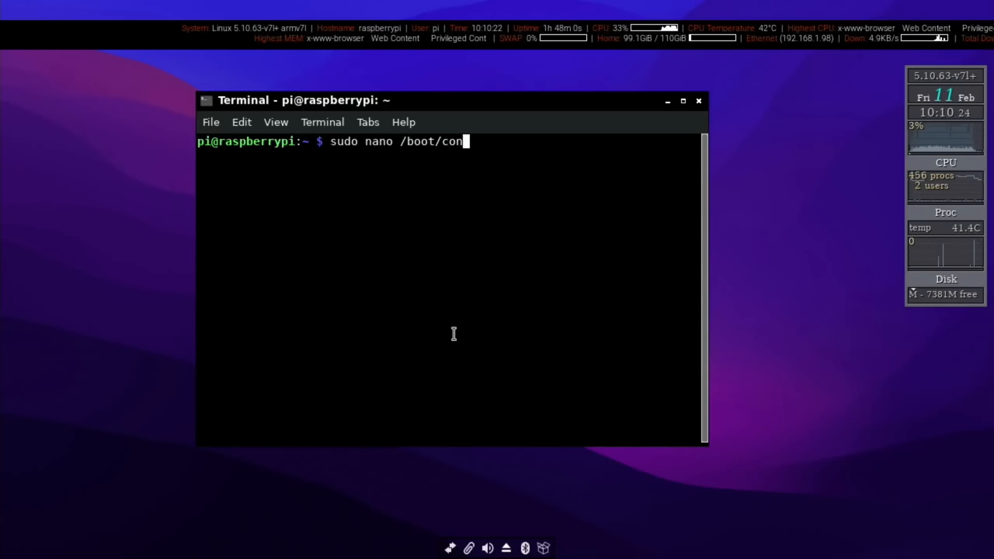
text(fig.)
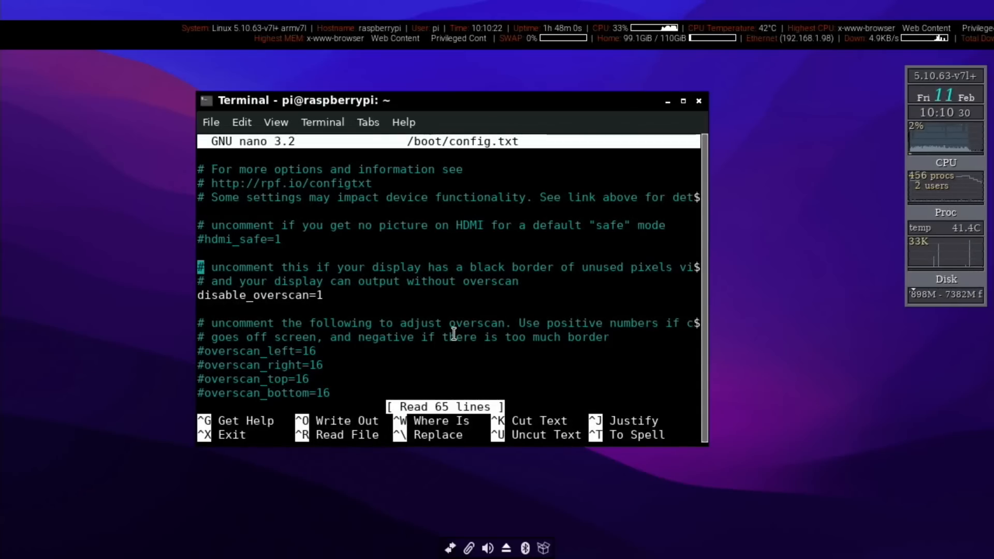
- Scroll to the [pi4] section, set dtoverlay=vc4-kms-v3d and save with Ctrl+O
scroll(down, 3)
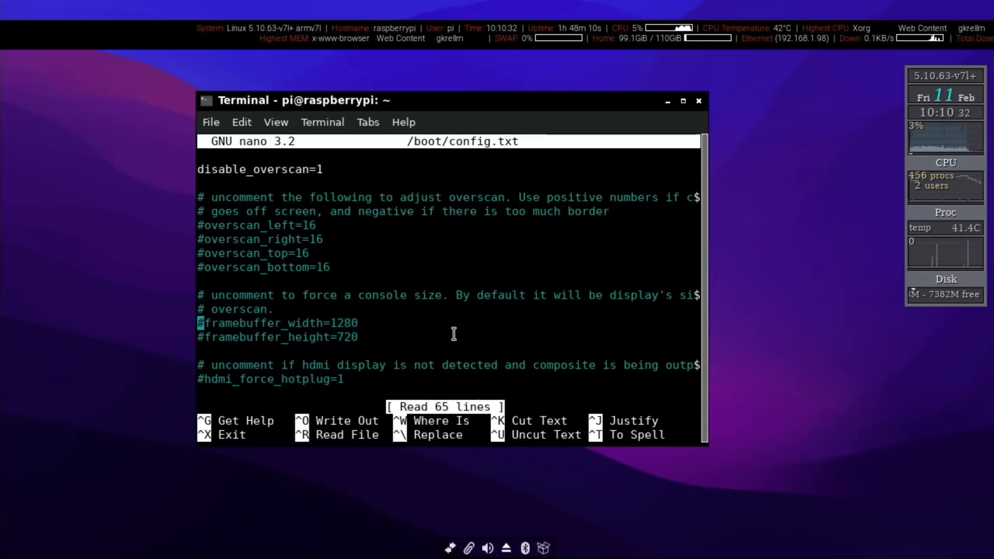
scroll(down, 3)
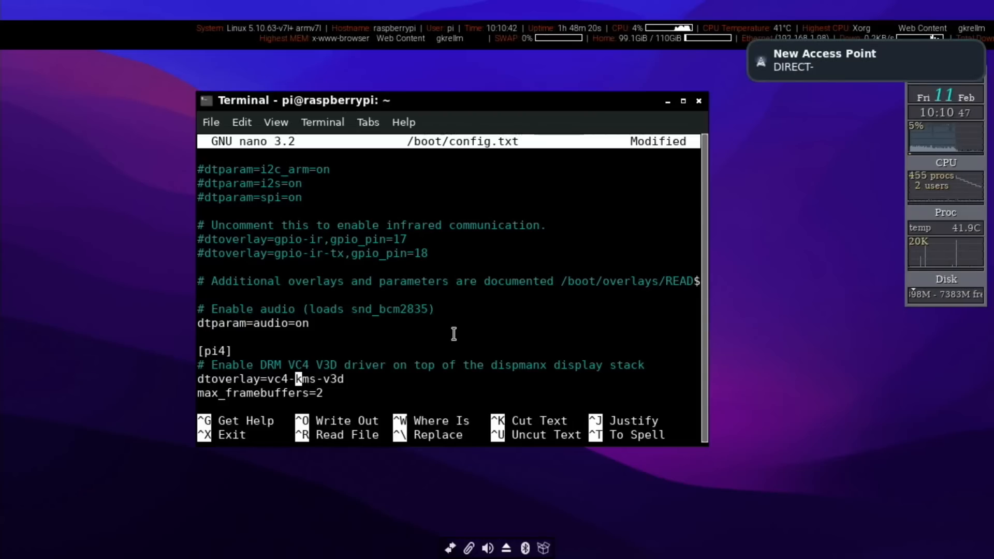
key(ctrl+o)
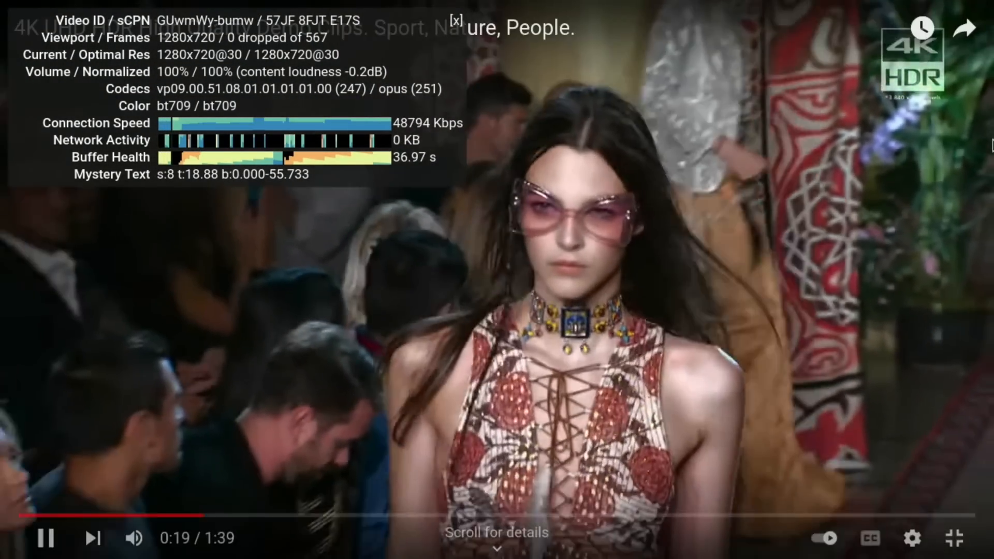
- Begin a new address-bar search after replaying the demo with zero dropped frames
text(b)
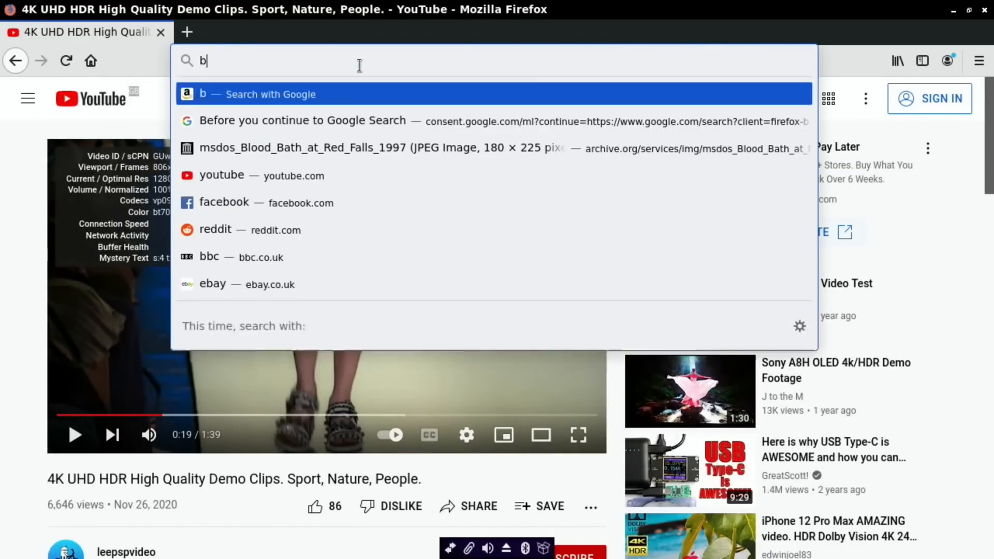
- Search 'bbc sport', open the Home - BBC Sport result and scroll its top stories
text(bc spo)
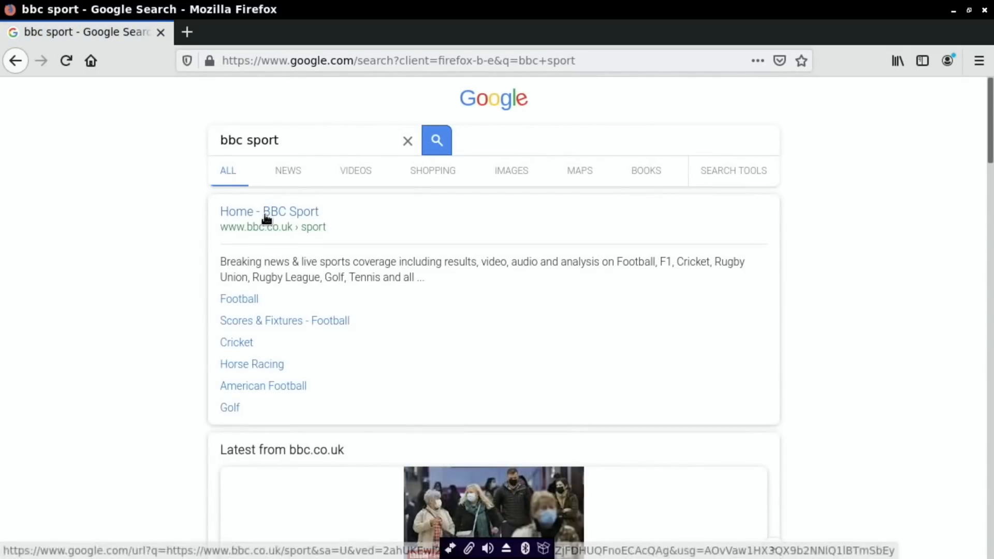
click(270, 211)
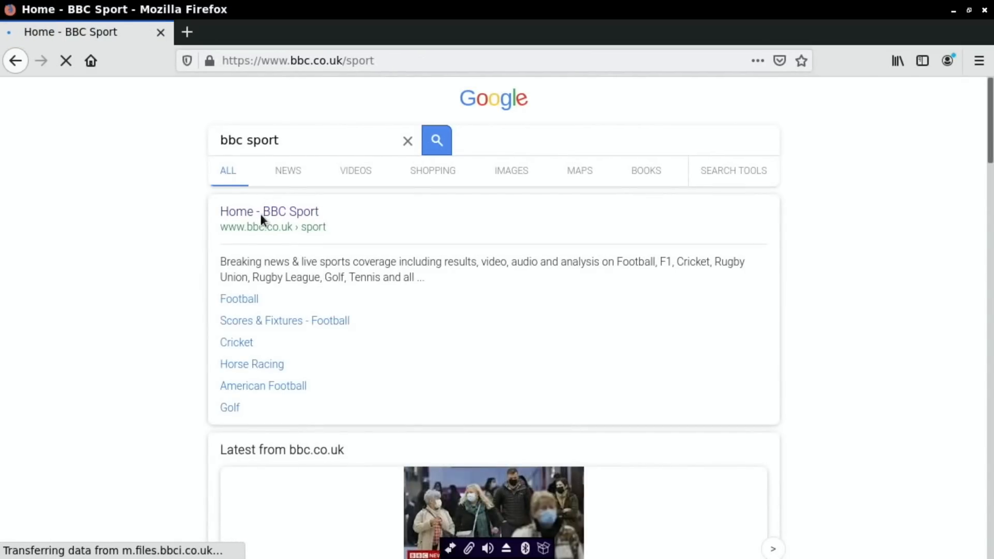
click(270, 211)
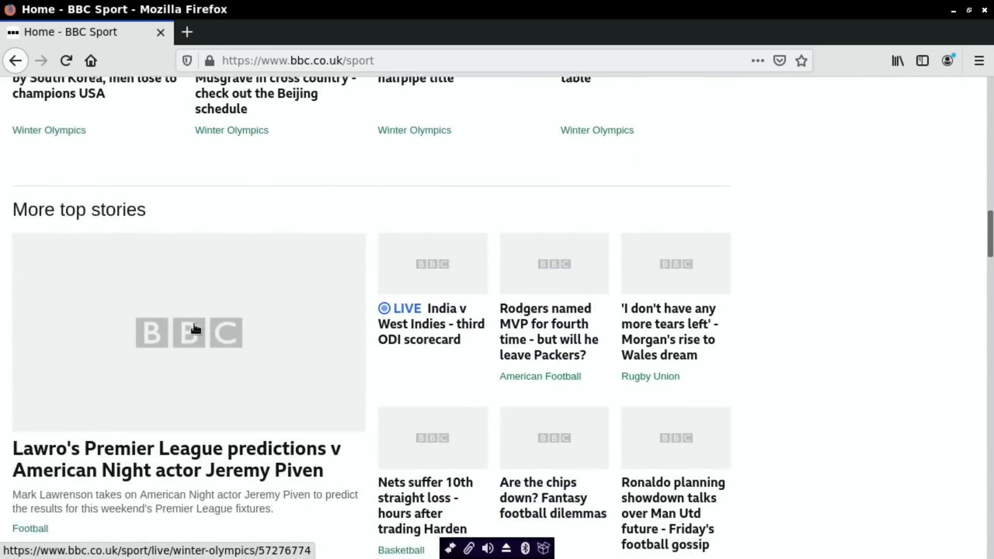
scroll(down, 3)
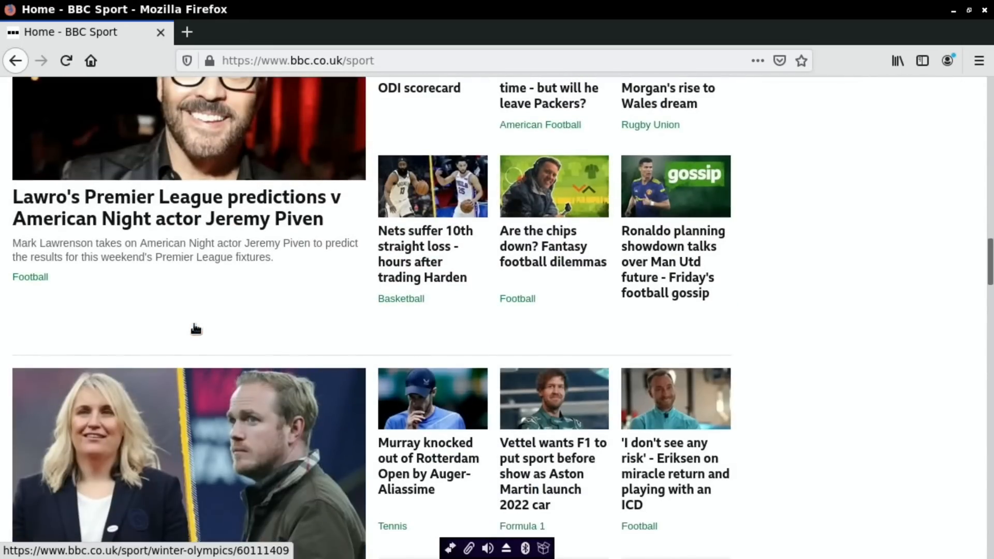
scroll(down, 3)
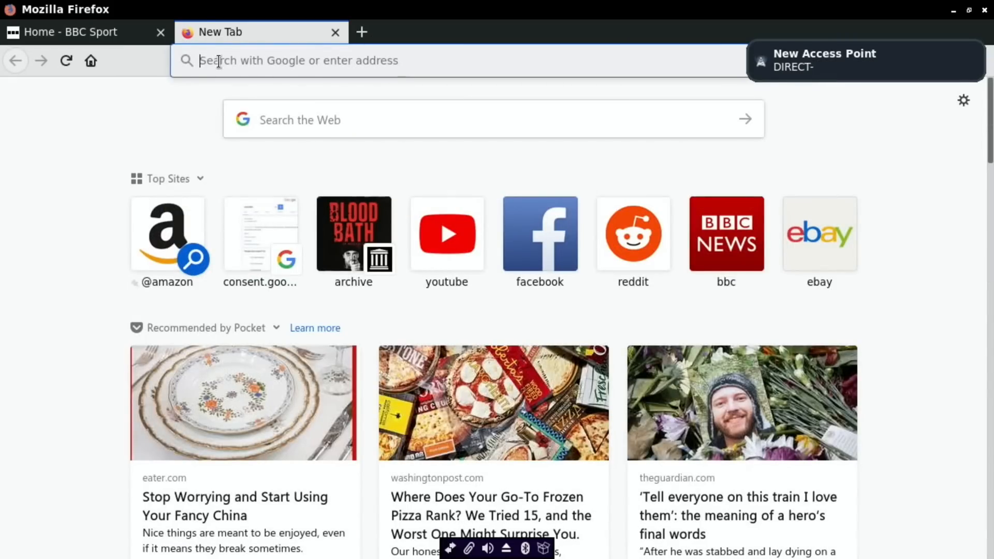
- Search Google for 'hotukdeals' and load the HotUKDeals home page from the results
text(hotuk)
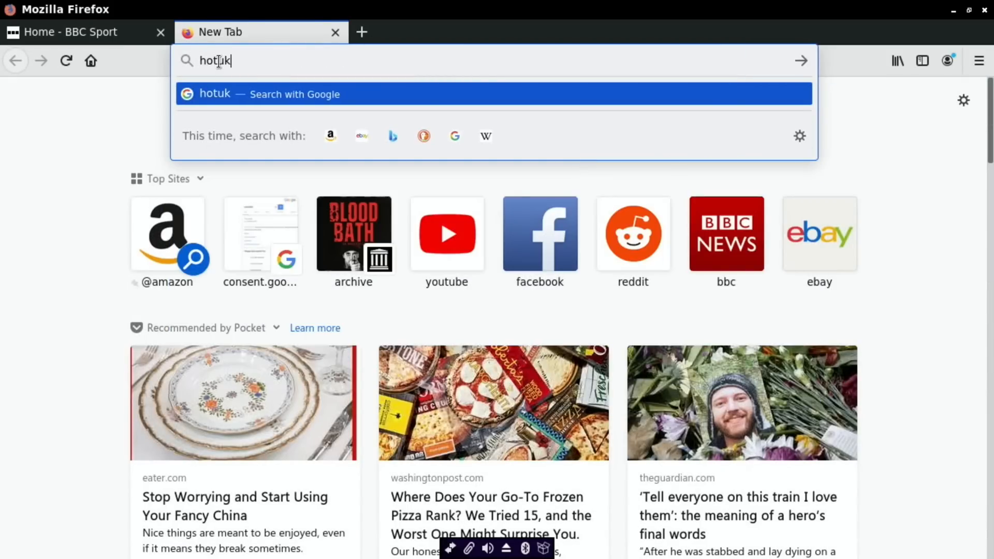
text(hotukdeals)
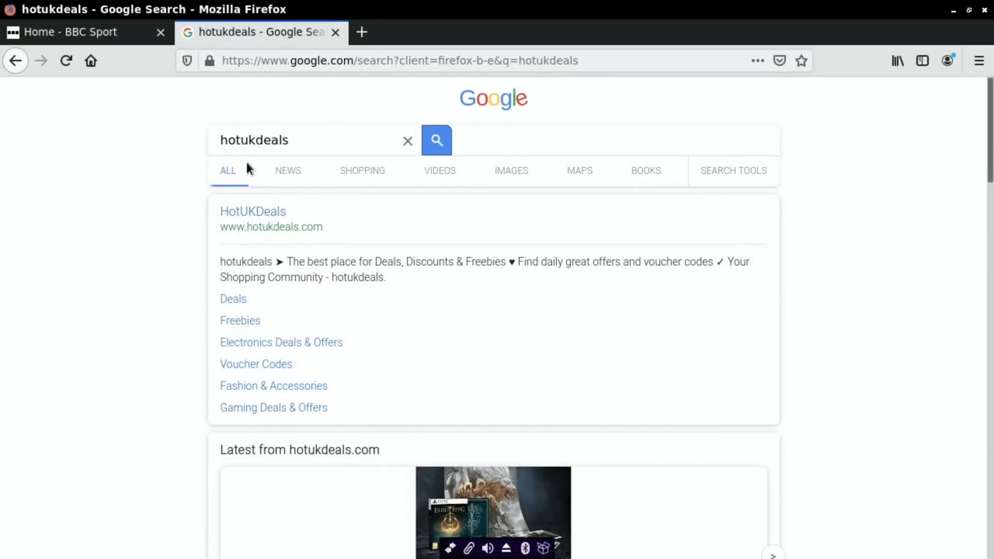
click(252, 212)
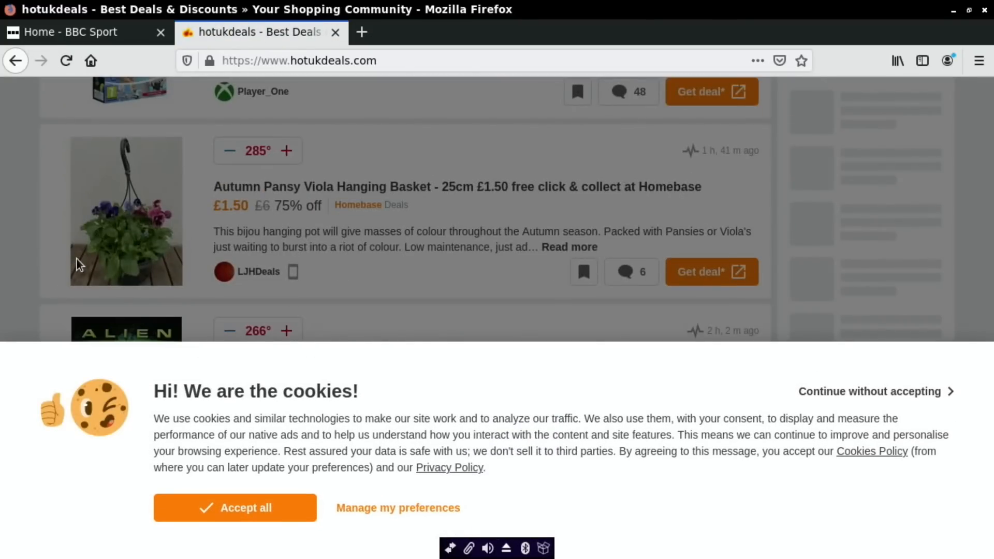
mouse_move(493, 218)
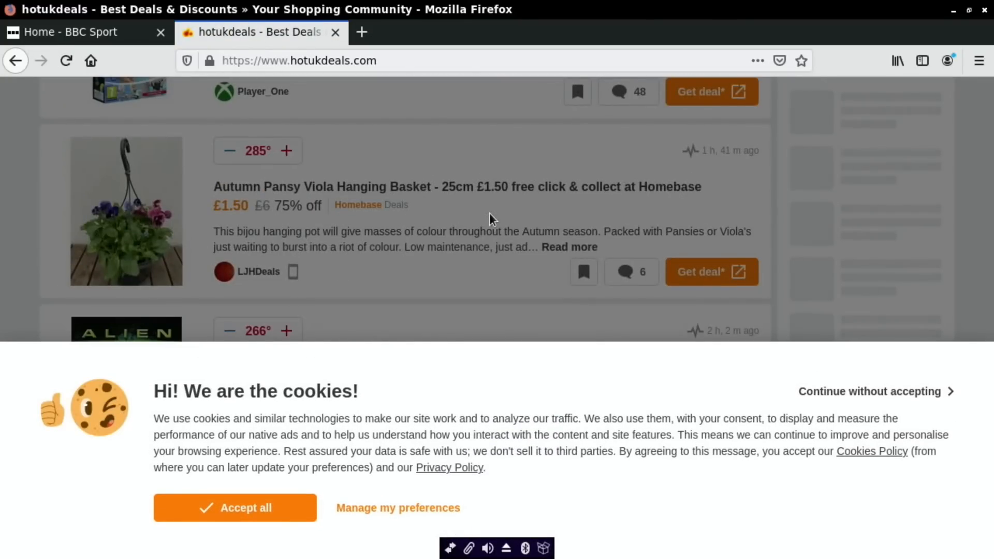